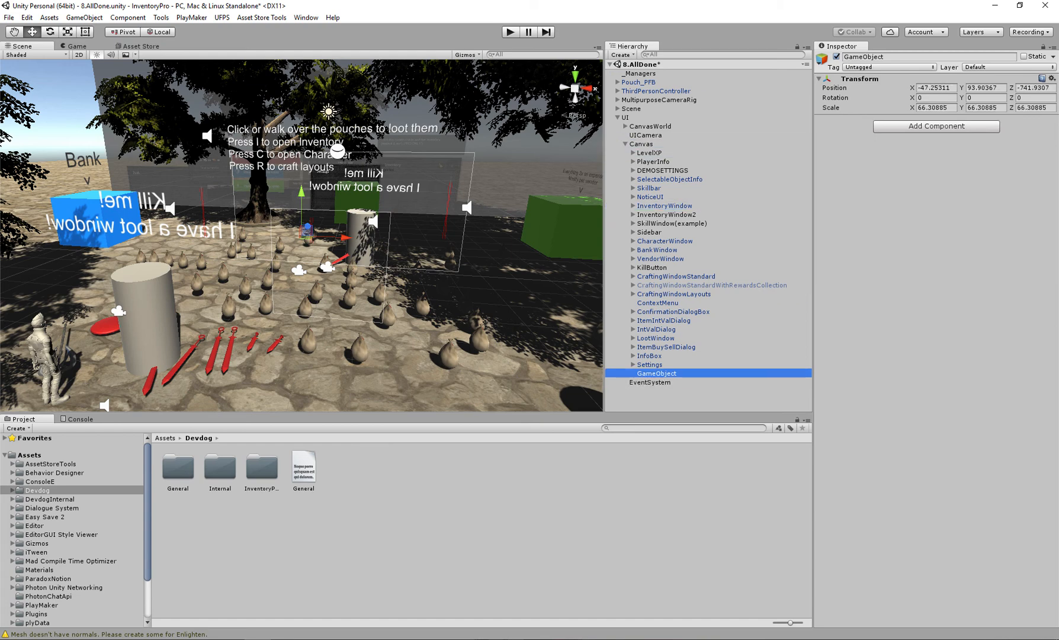
# - Select the new GameObject under Canvas, name it InventoryCollection, and bring up Add Component
pyautogui.click(640, 143)
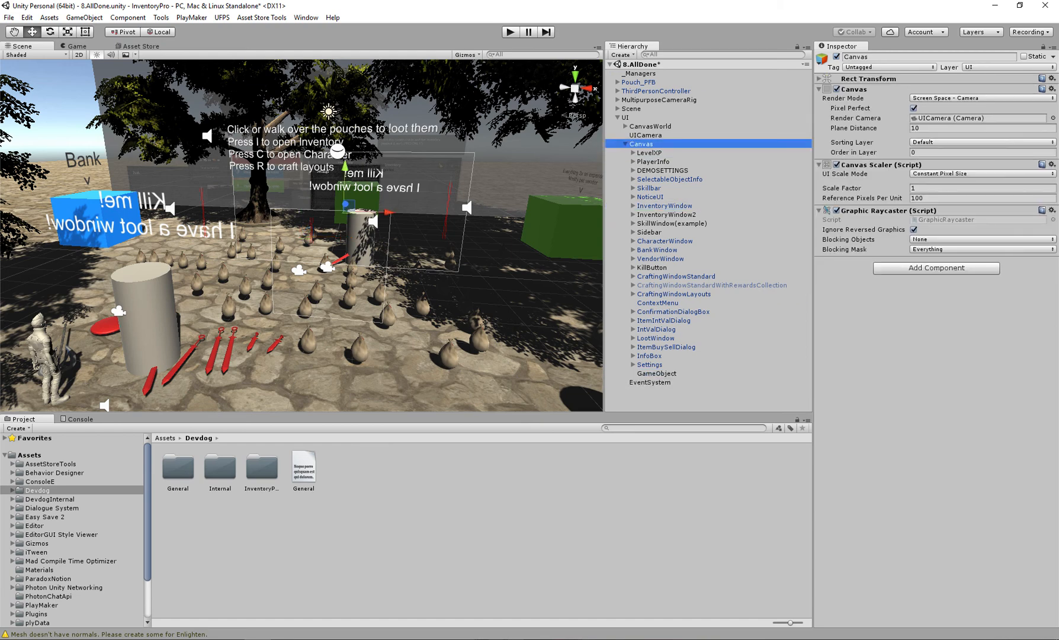
pyautogui.click(656, 374)
pyautogui.write('InventoryCollection')
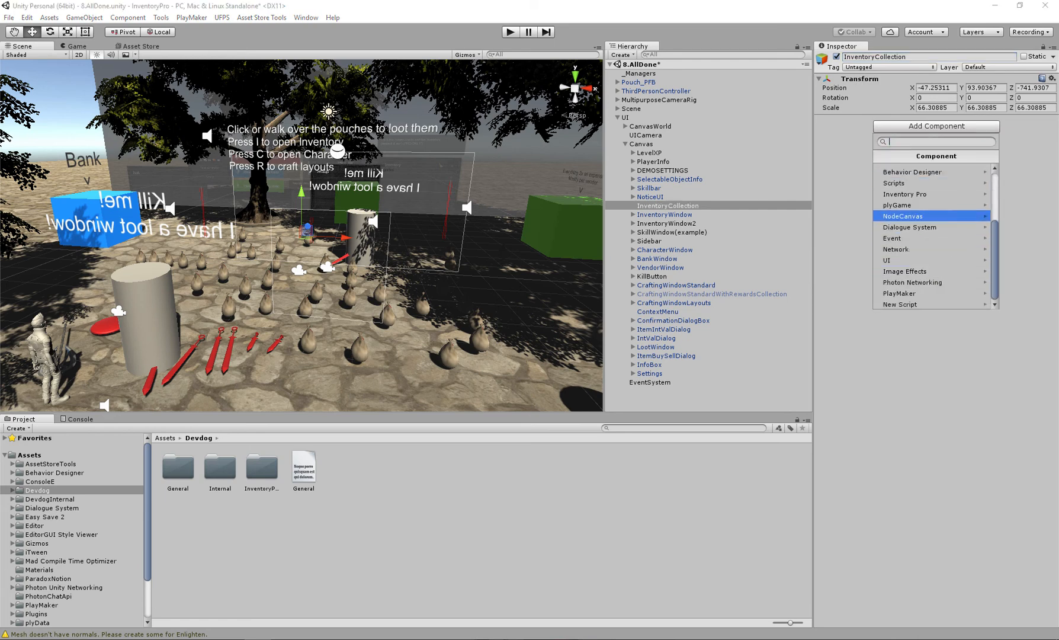
# - Add the Inventory Pro > Inventory UI component and briefly expand its Show Animation settings
pyautogui.click(932, 194)
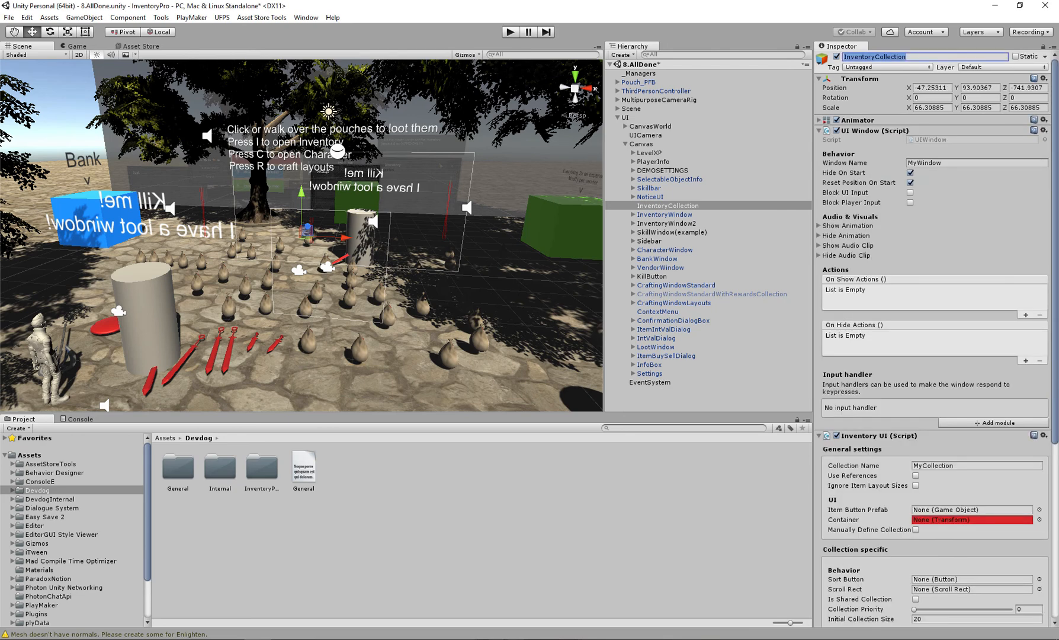
pyautogui.click(825, 120)
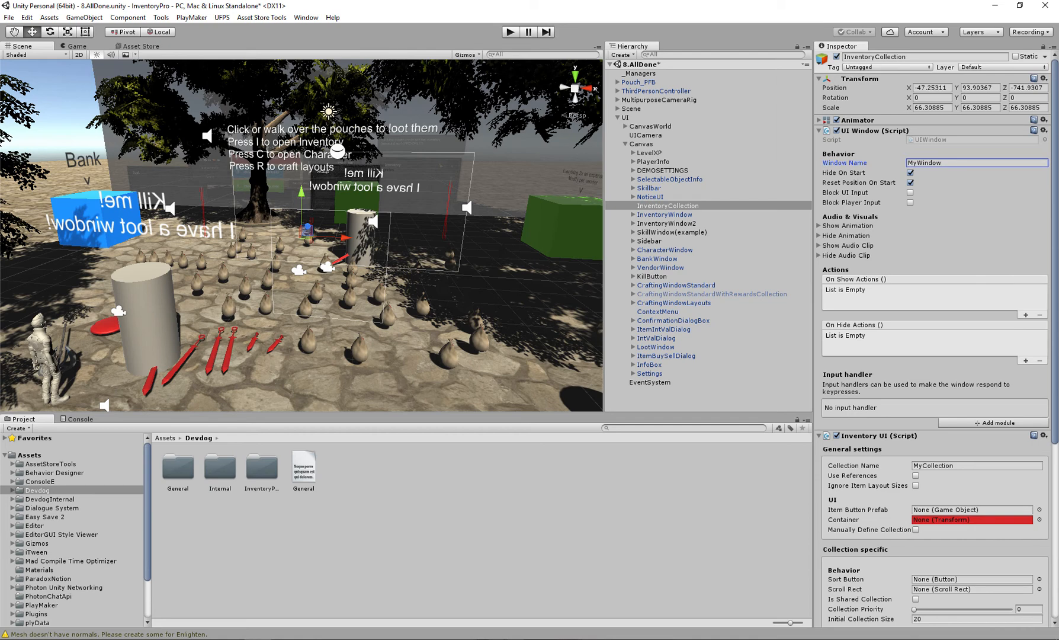
pyautogui.click(910, 173)
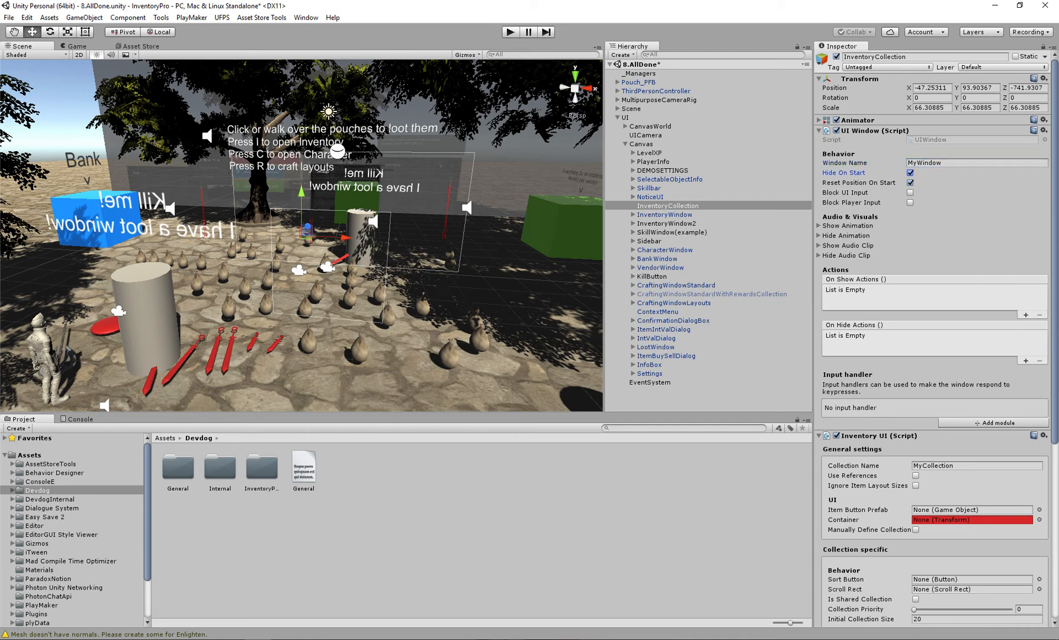
pyautogui.click(820, 226)
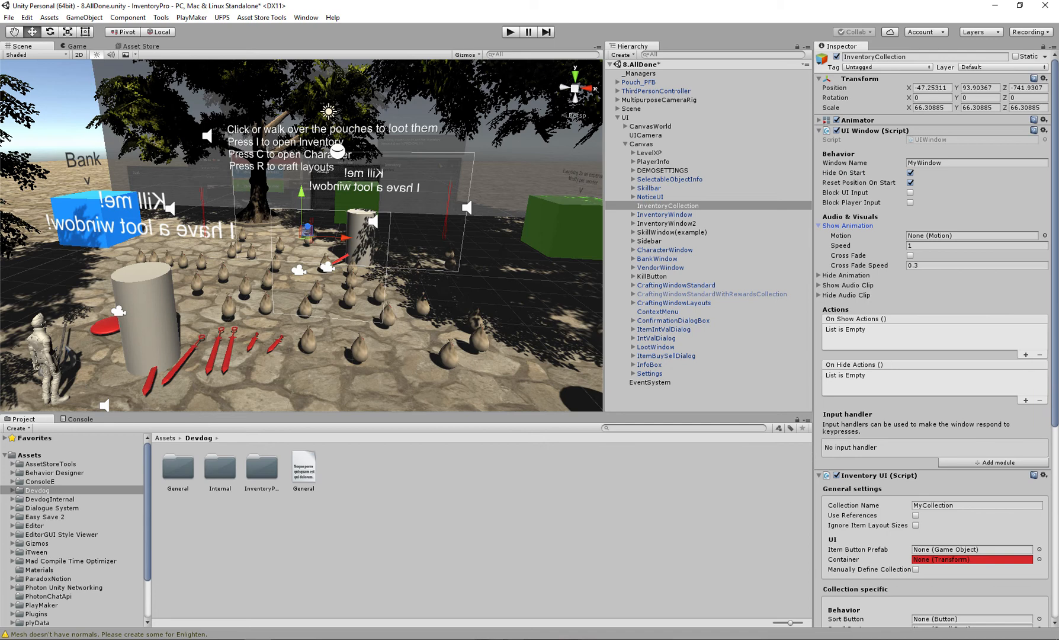
pyautogui.click(849, 226)
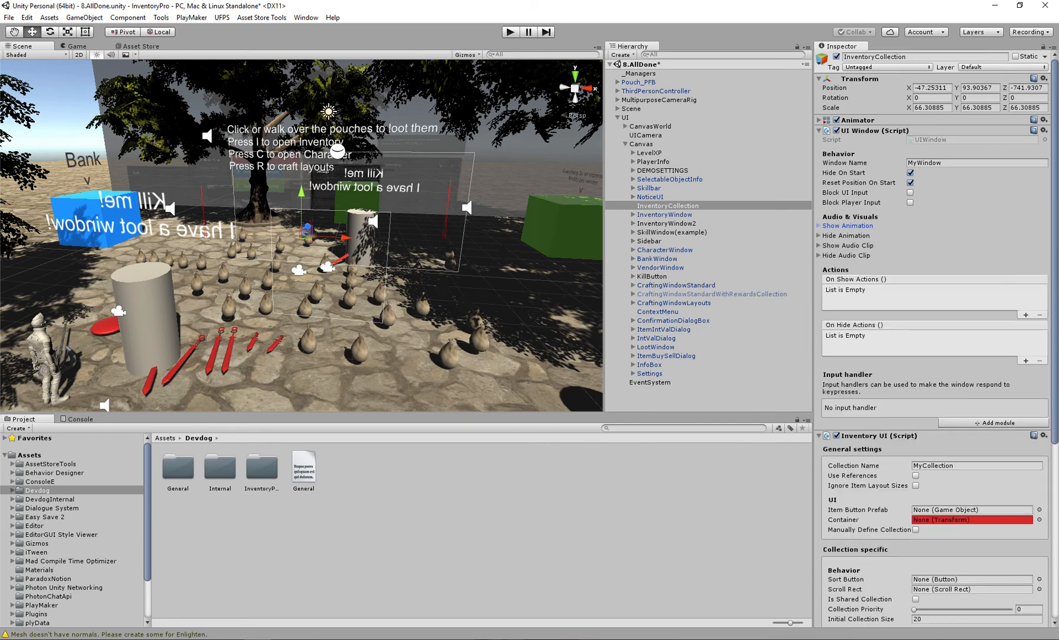
pyautogui.click(847, 245)
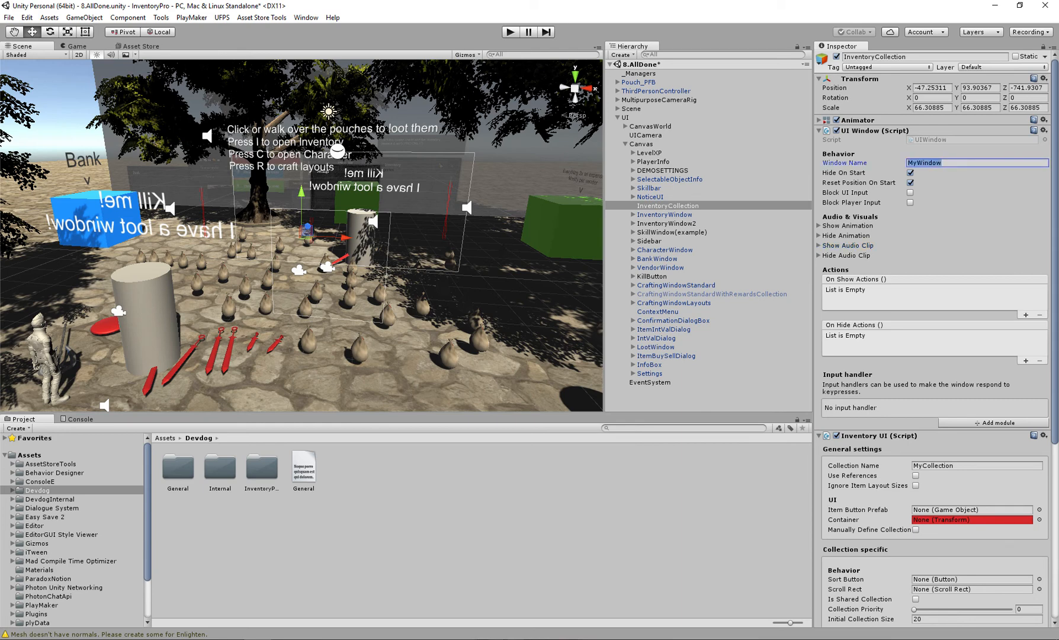
# - Set Window Name to Inventory and add a UIWindowInputHandler with Key Code I
pyautogui.write('Invenot')
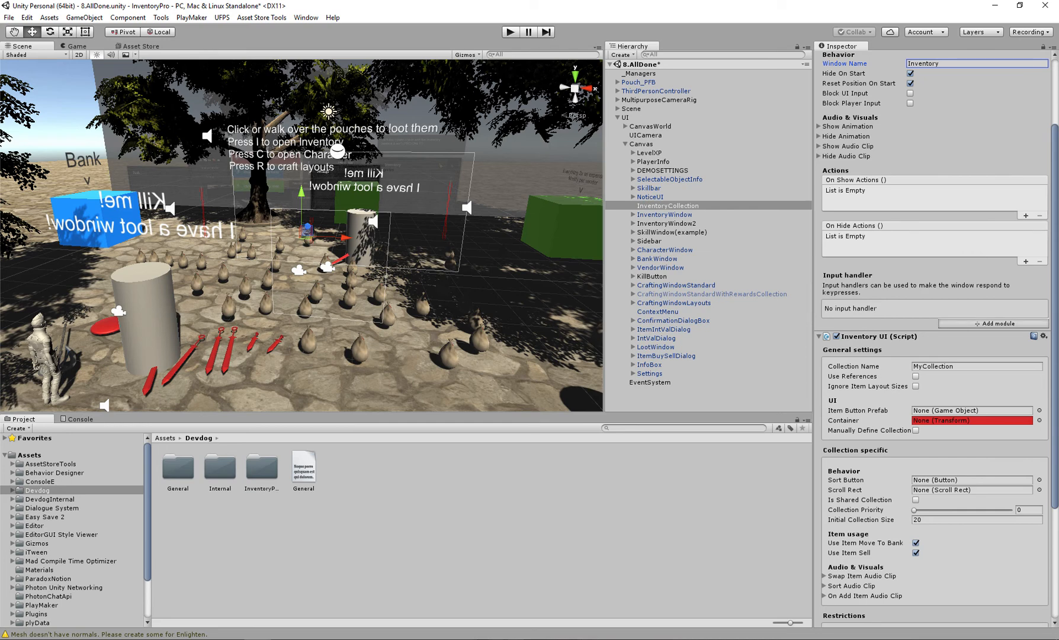
pyautogui.click(992, 324)
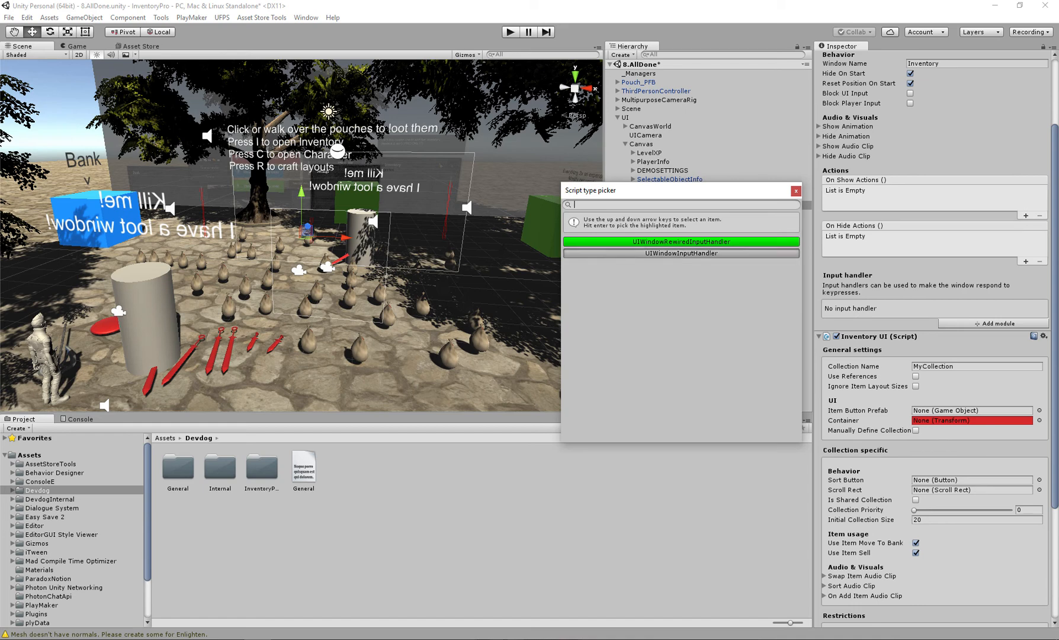
pyautogui.click(680, 253)
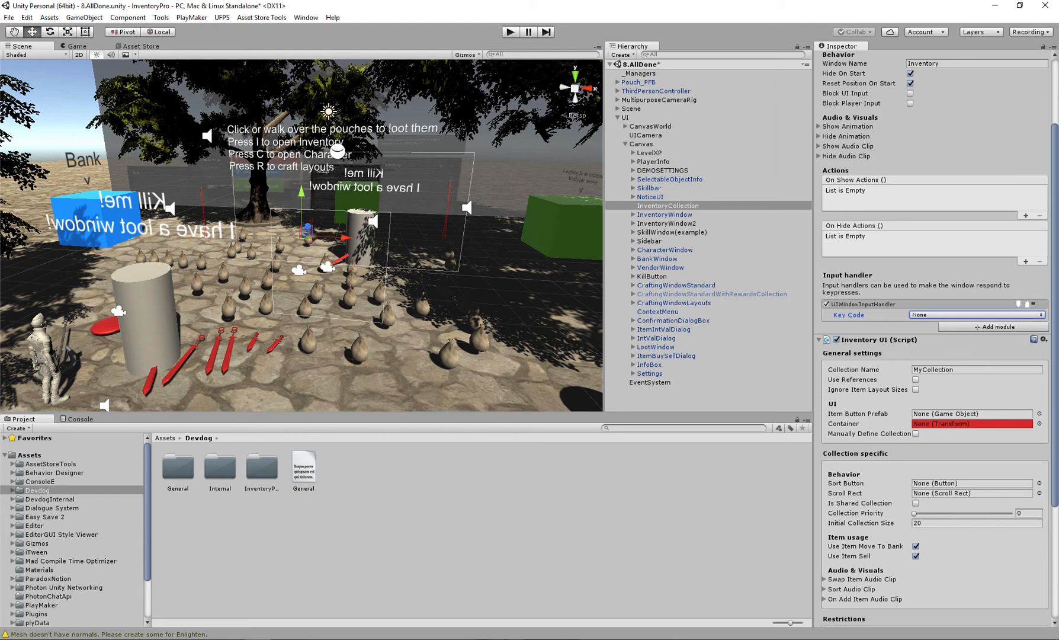
pyautogui.click(974, 315)
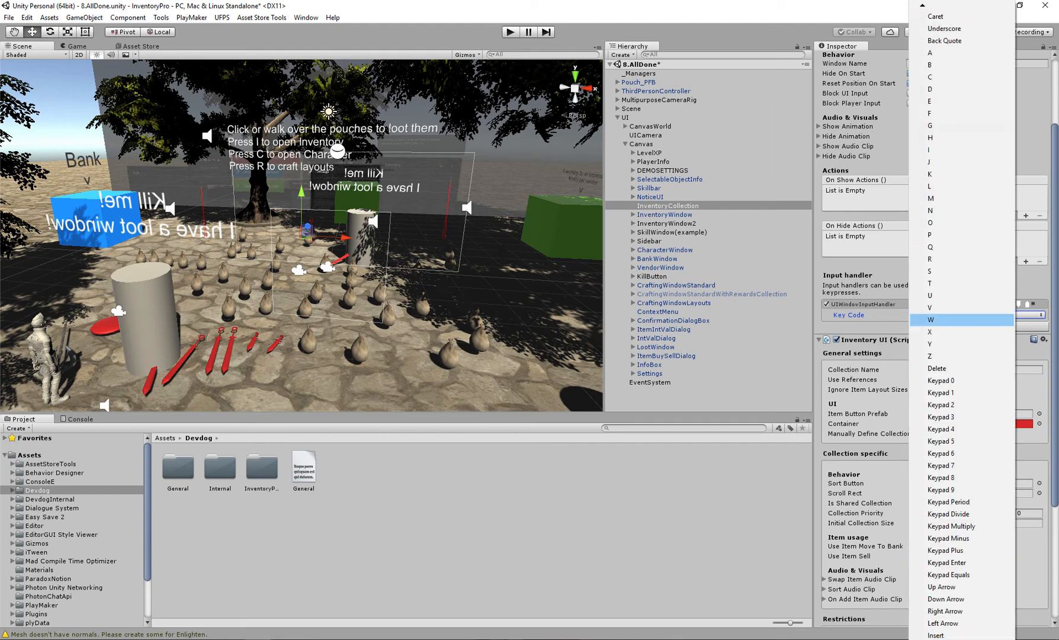
pyautogui.click(929, 149)
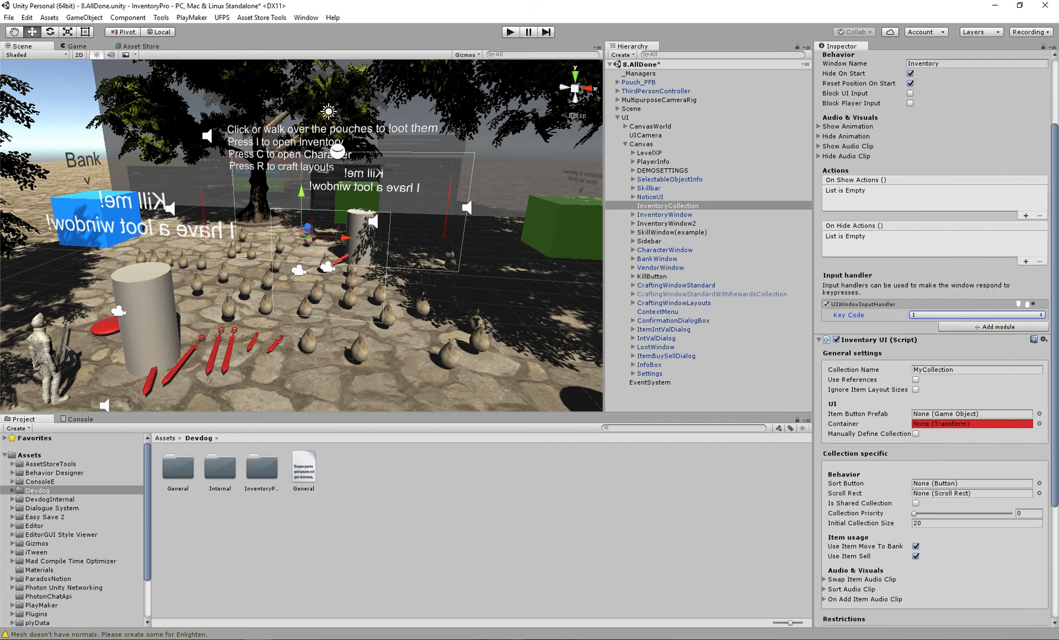
pyautogui.scroll(-3)
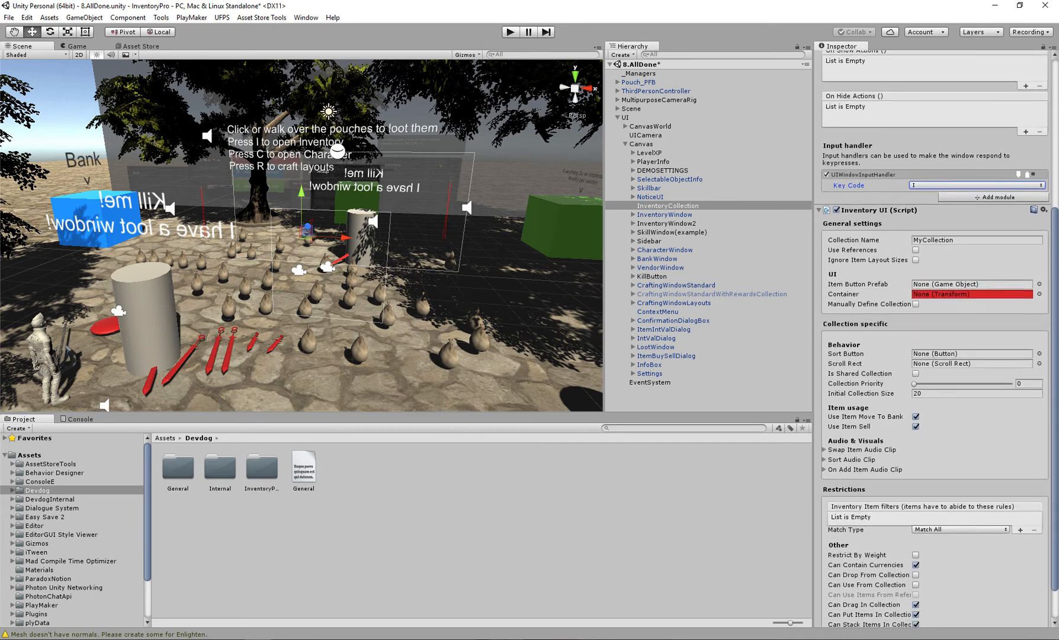
# - Set Collection Name to InventoryCollection and briefly view the Inventory Pro Main editor
pyautogui.scroll(-3)
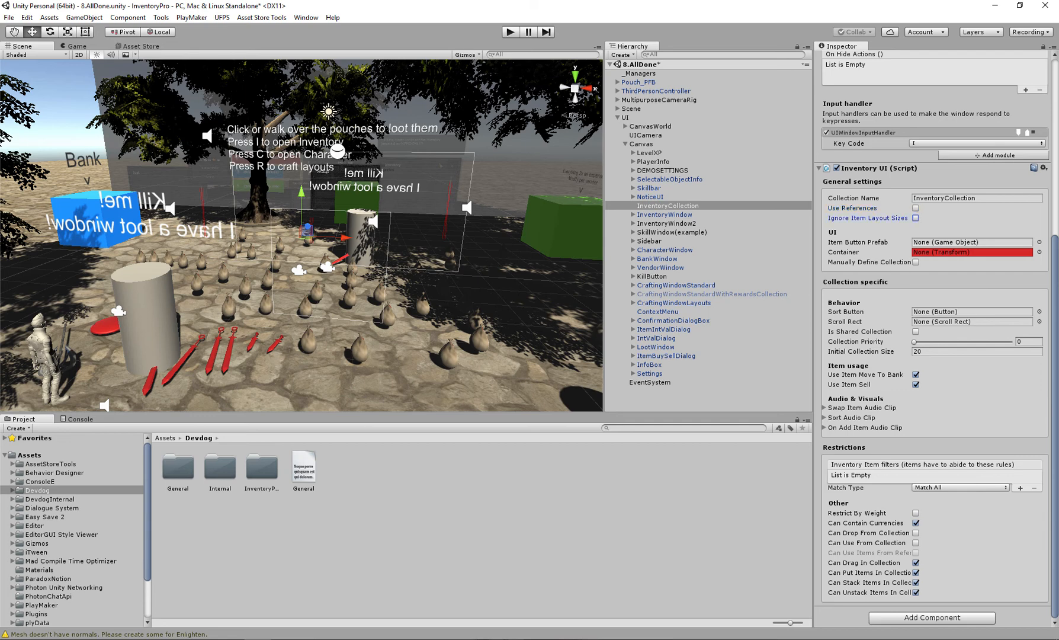
pyautogui.click(160, 18)
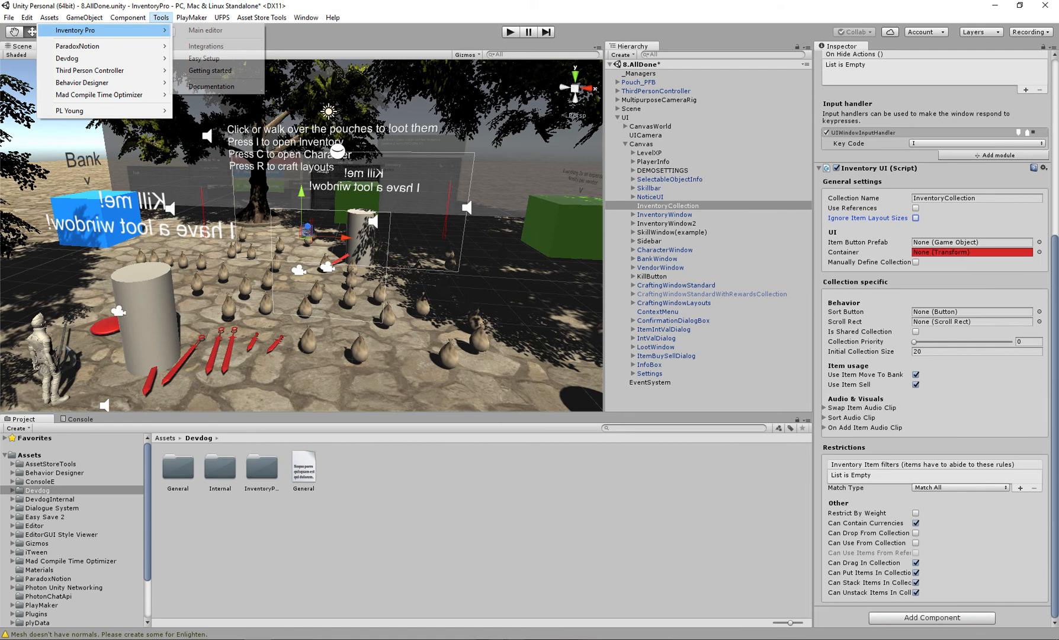
pyautogui.click(201, 29)
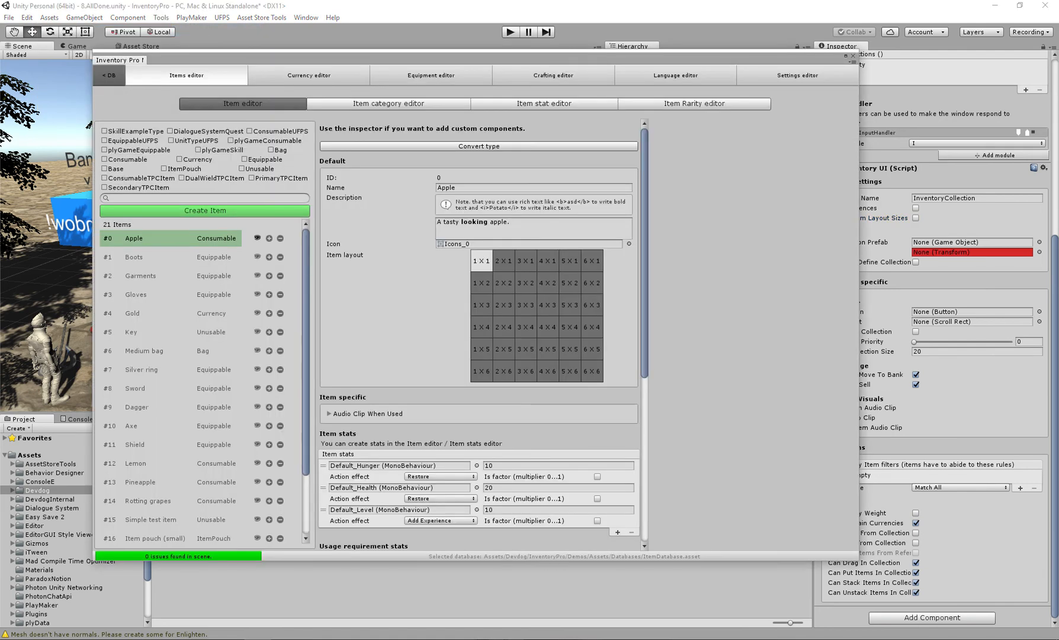
pyautogui.click(134, 257)
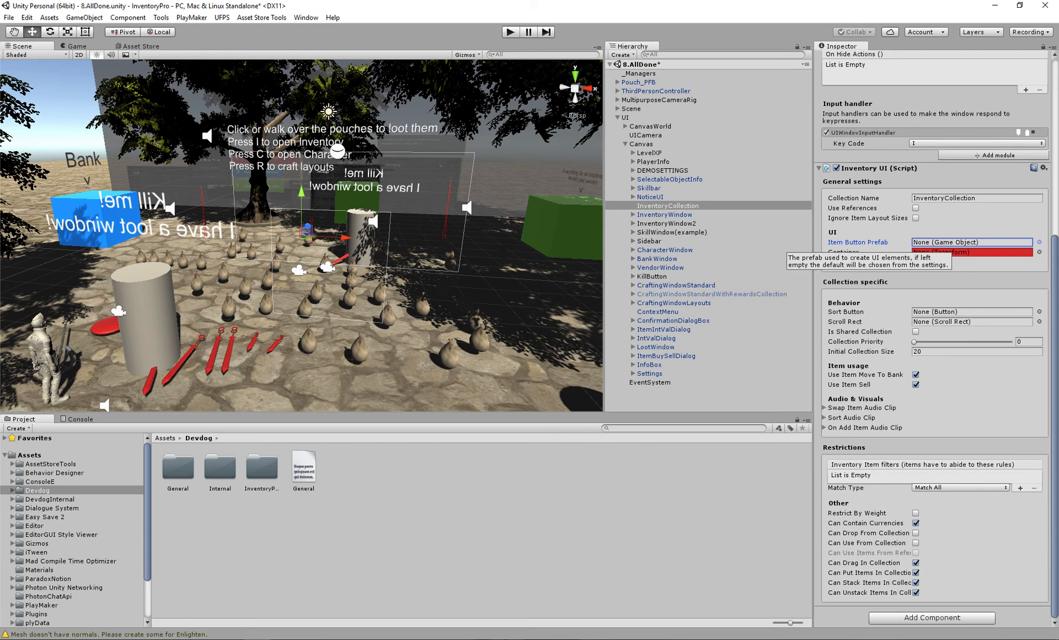
pyautogui.click(161, 17)
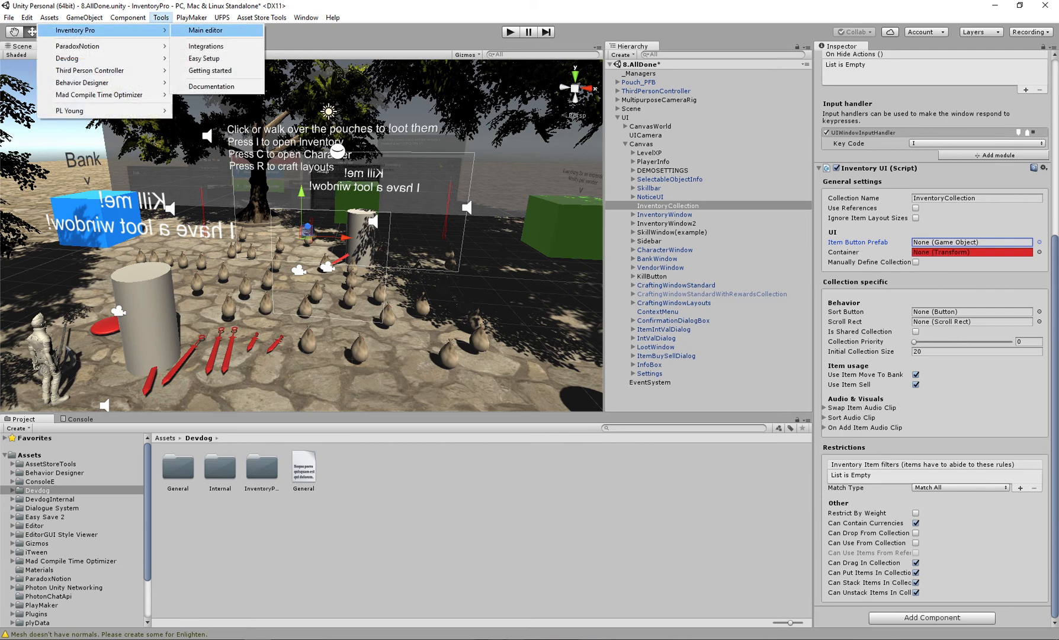
pyautogui.click(203, 30)
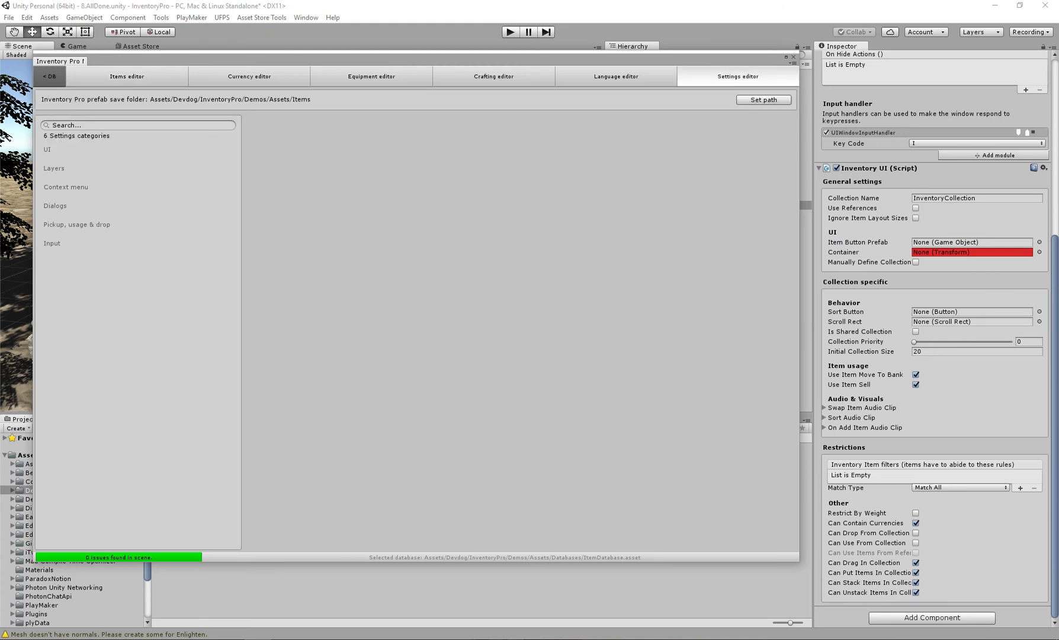
pyautogui.click(47, 149)
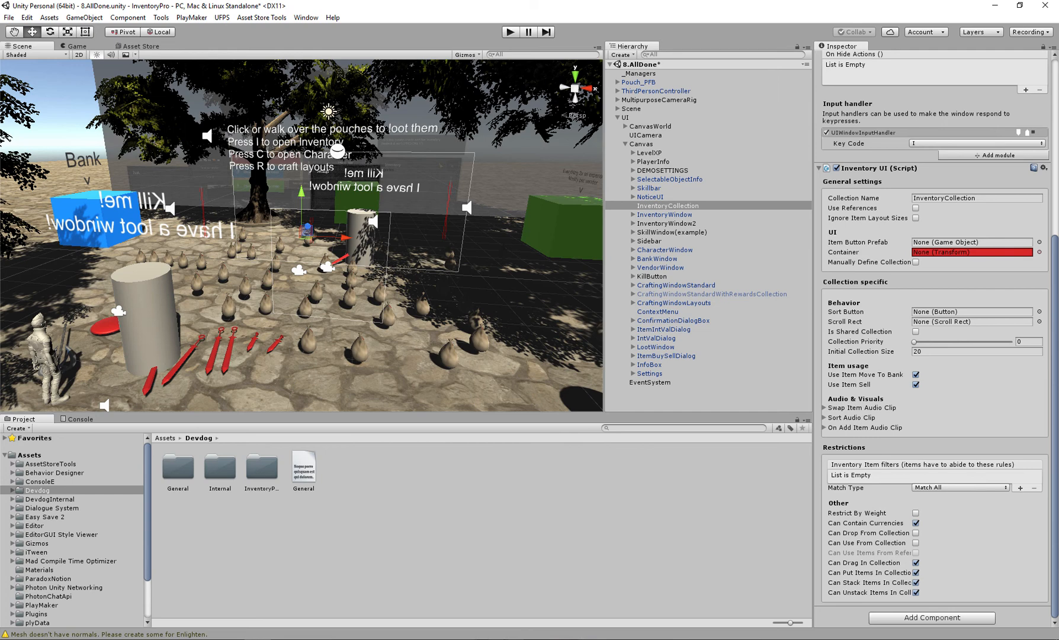
# - Create an empty child GameObject under InventoryCollection and assign it to the Container field
pyautogui.rightClick(669, 205)
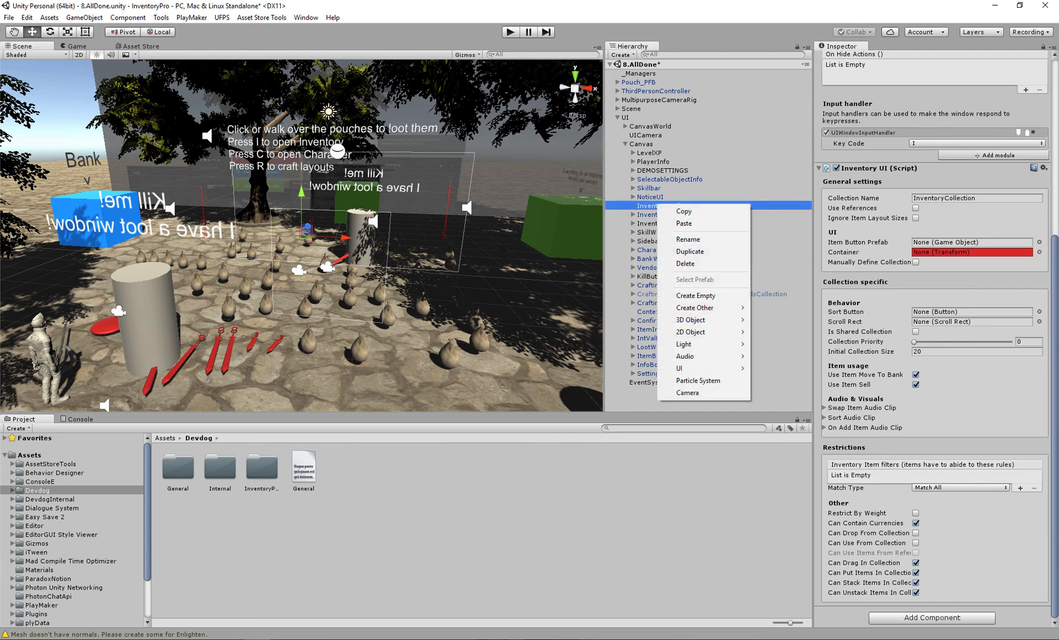
pyautogui.moveTo(694, 295)
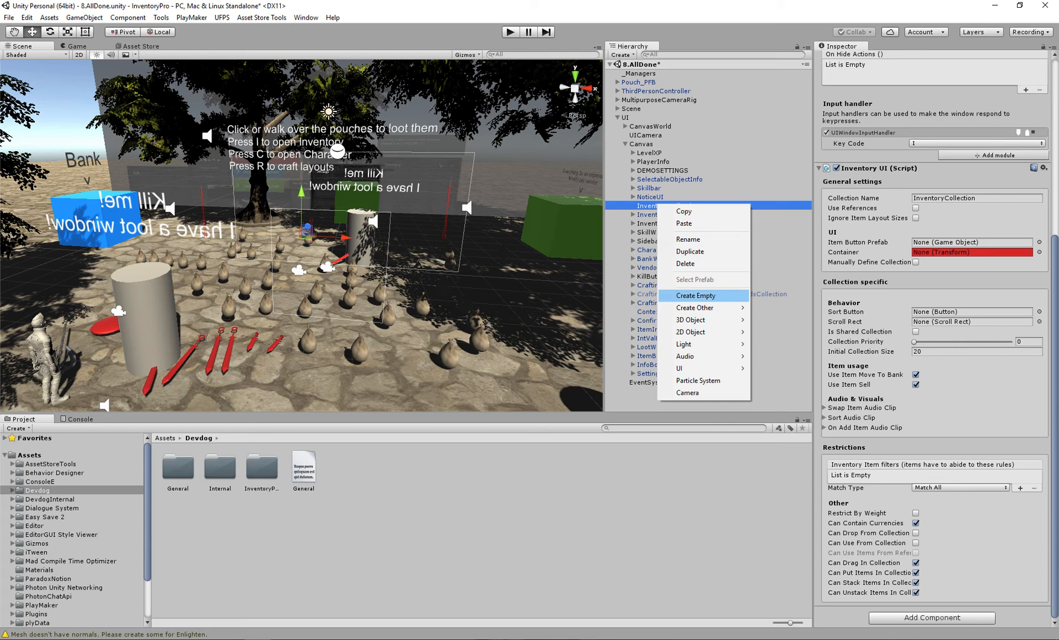
pyautogui.click(694, 295)
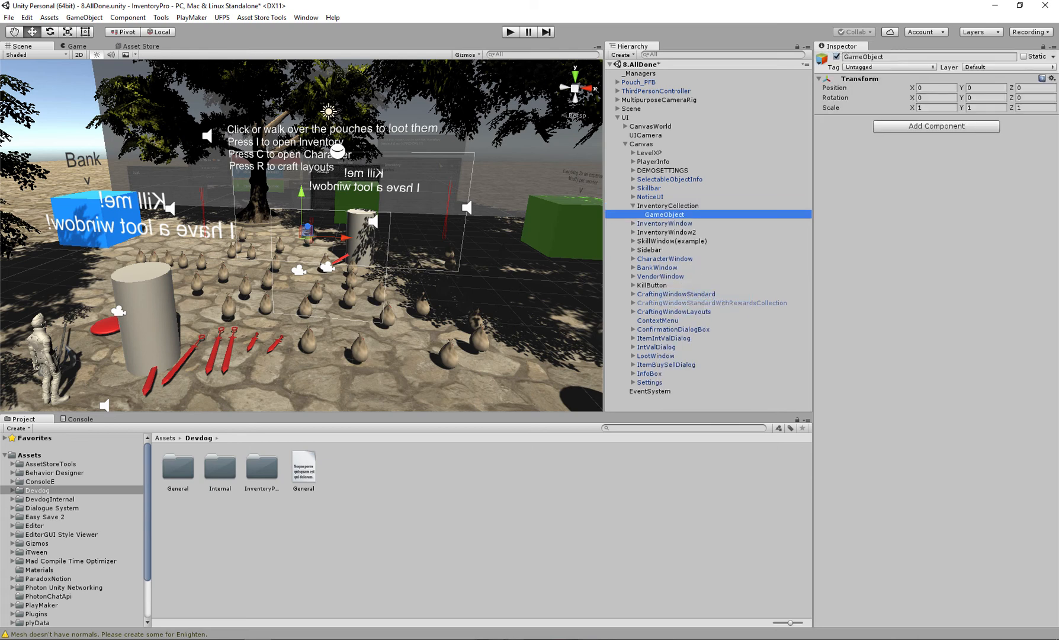
pyautogui.click(669, 206)
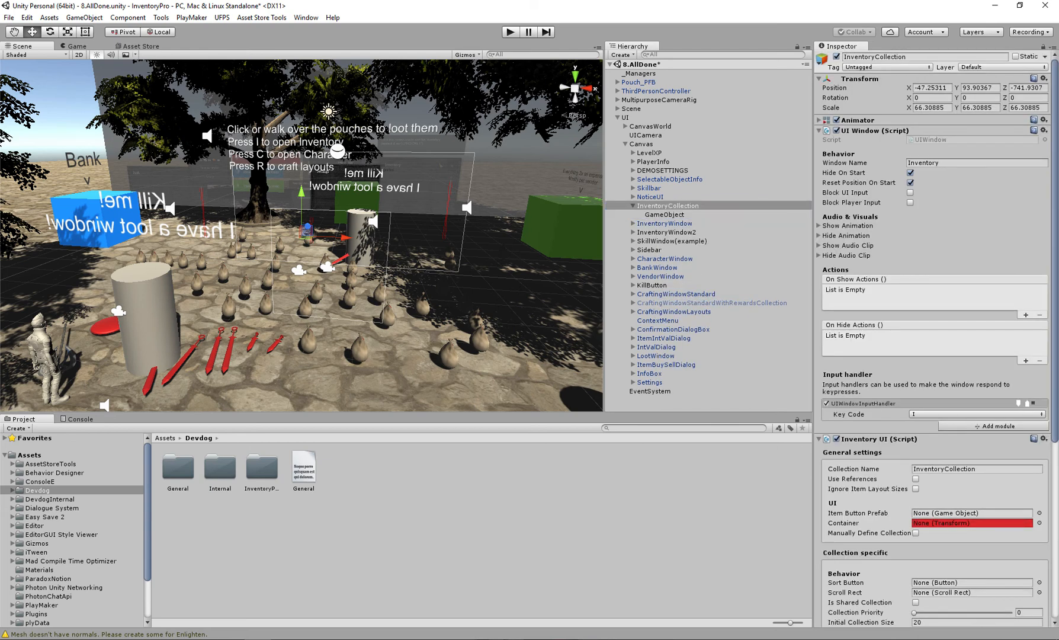
pyautogui.scroll(-3)
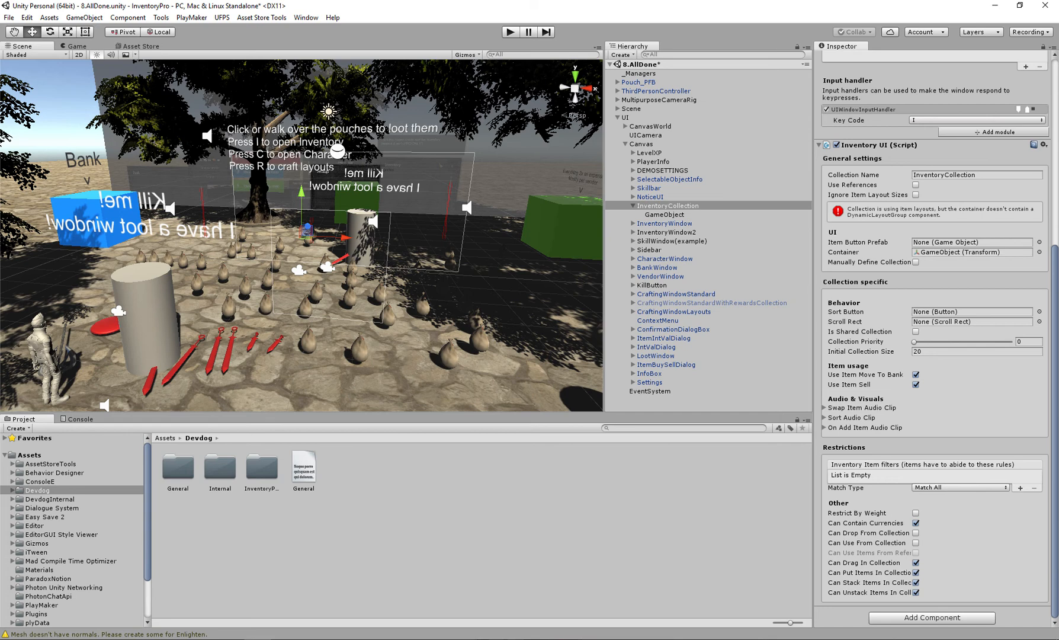
# - Add a Dynamic Layout Group to GameObject with 50x50 cell size and 3x3 spacing
pyautogui.click(935, 125)
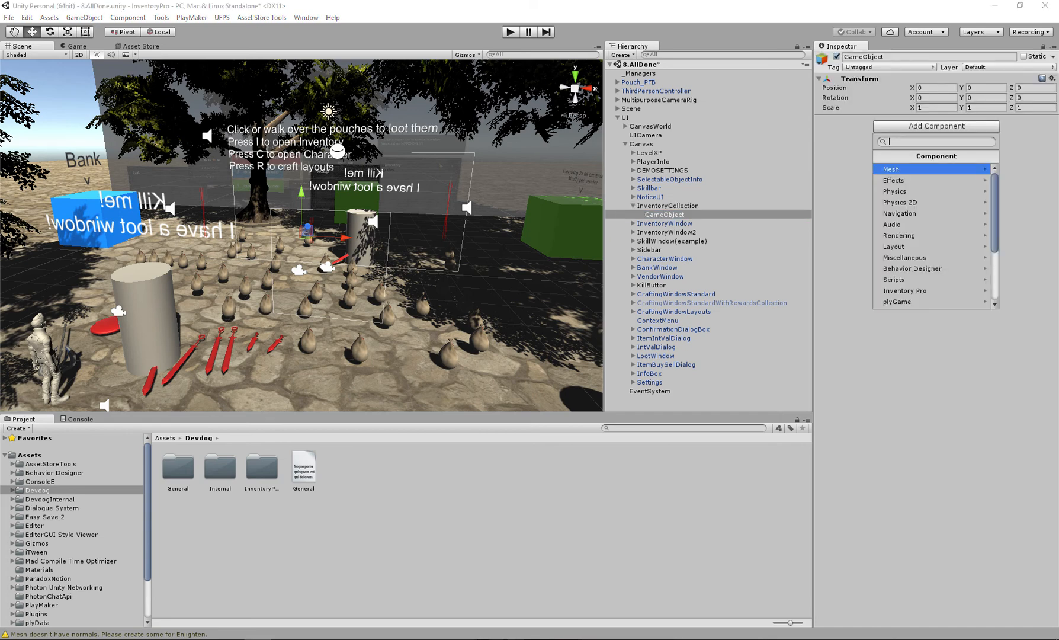
pyautogui.write('dynamic')
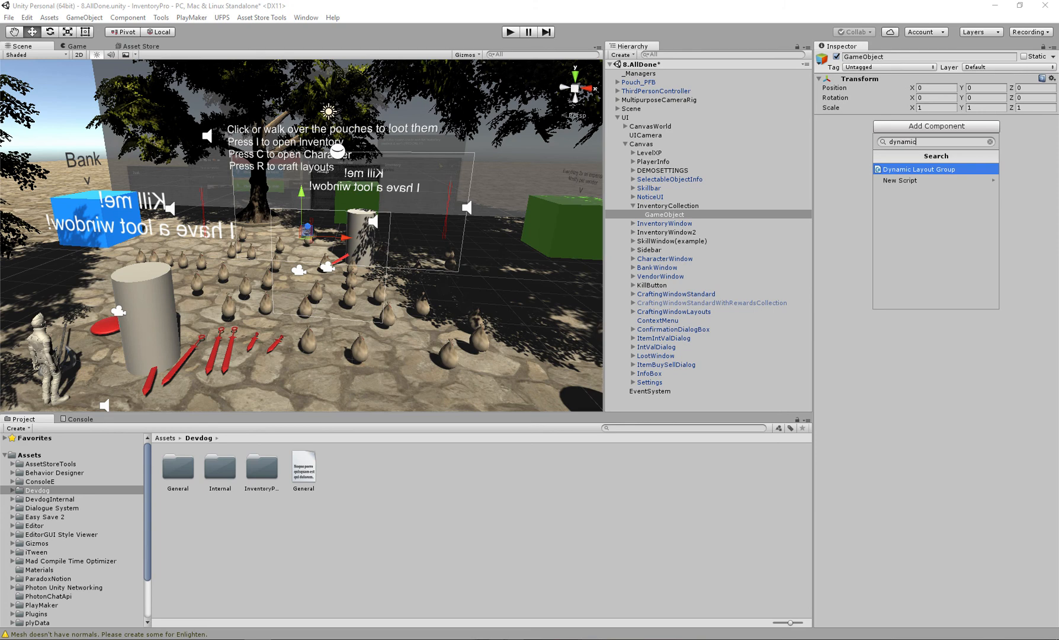
pyautogui.click(916, 169)
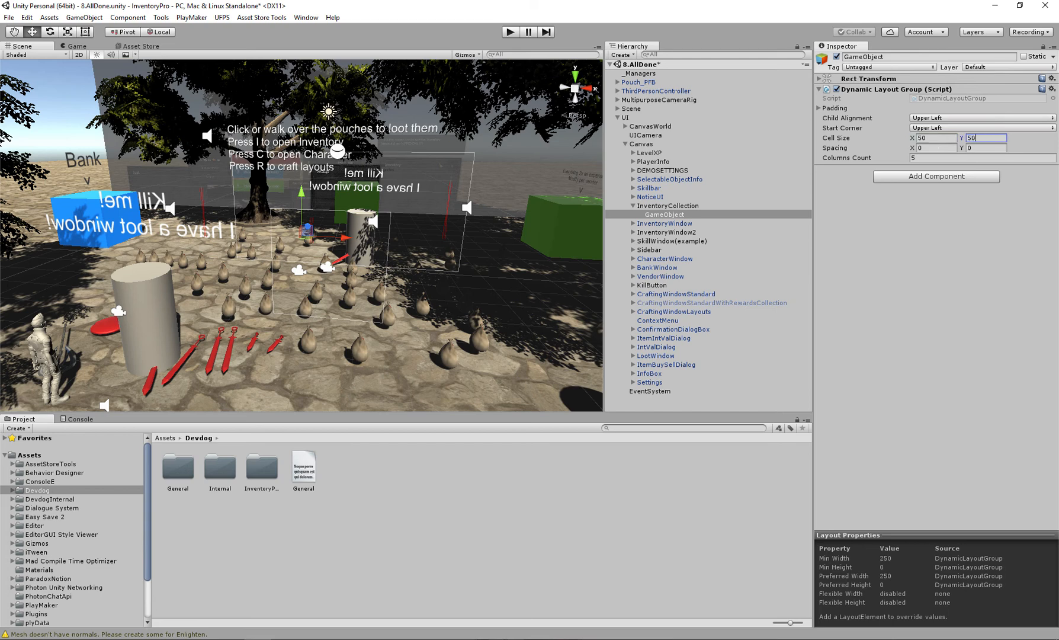
pyautogui.click(935, 148)
pyautogui.write('3')
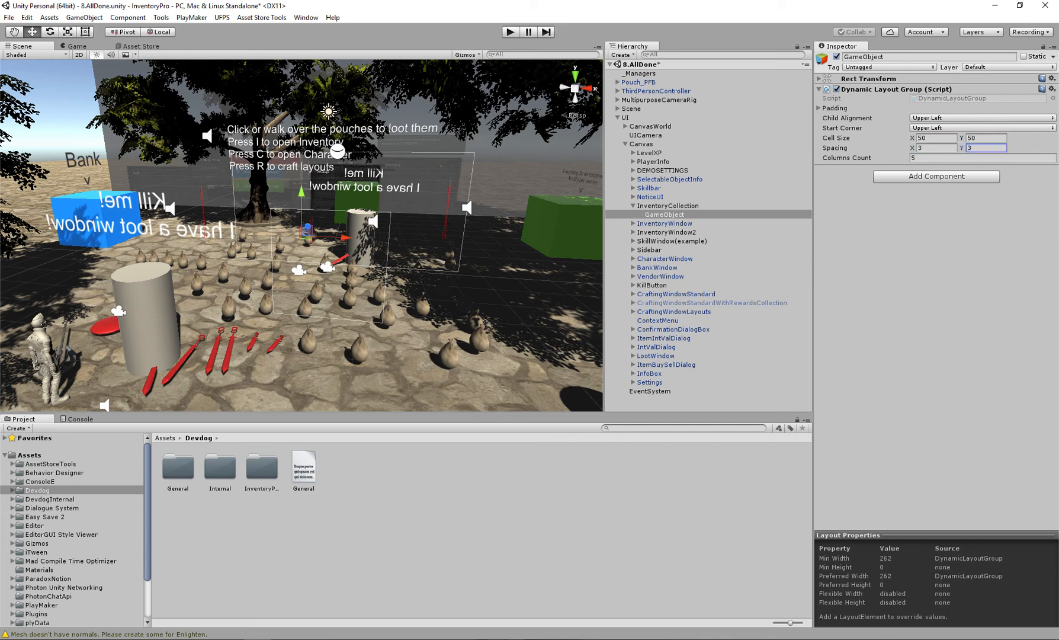
pyautogui.click(820, 108)
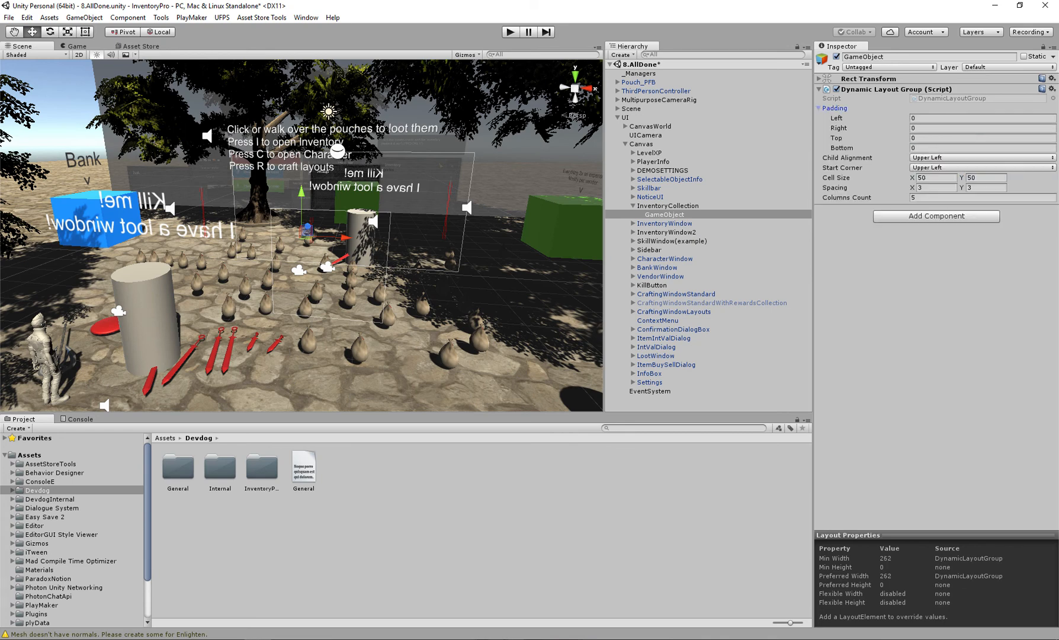
pyautogui.click(669, 205)
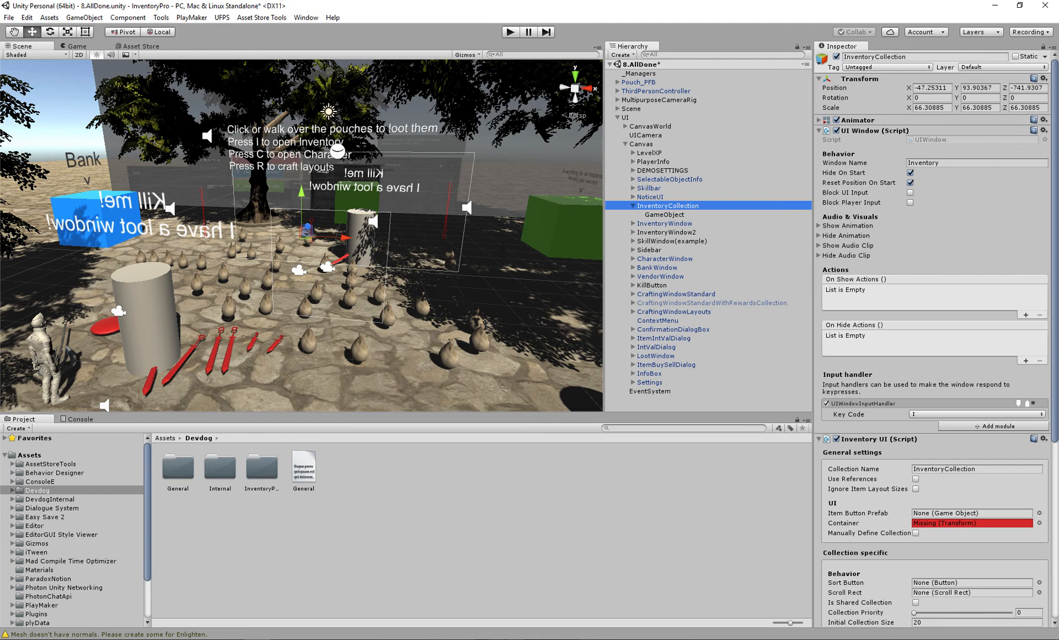
# - Assign GameObject as the Inventory UI Container, with Manually Define Collection left off
pyautogui.scroll(-3)
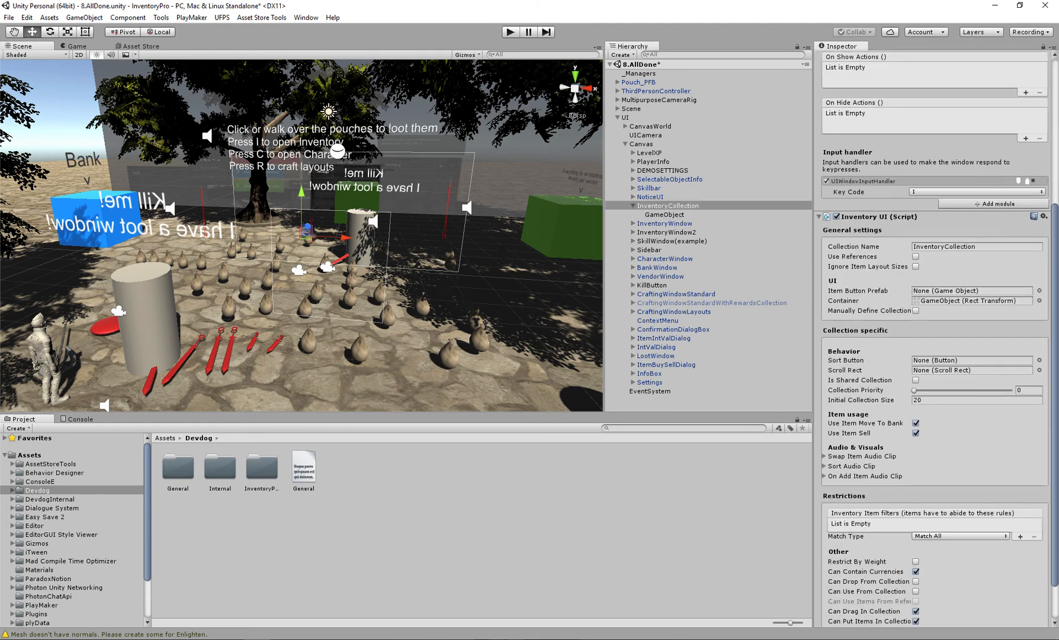
pyautogui.scroll(-3)
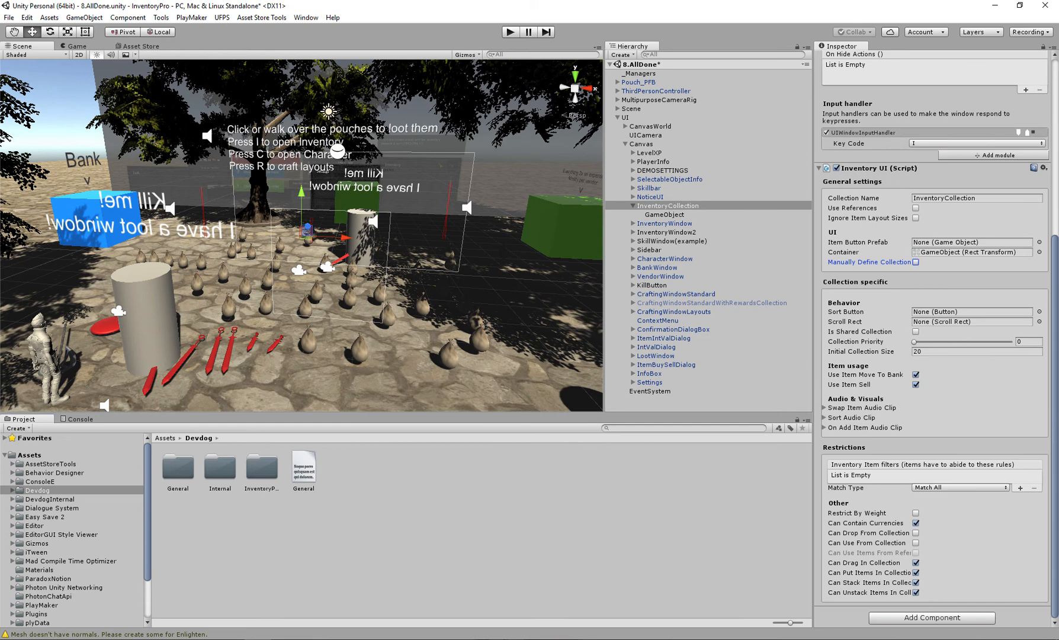
pyautogui.click(917, 262)
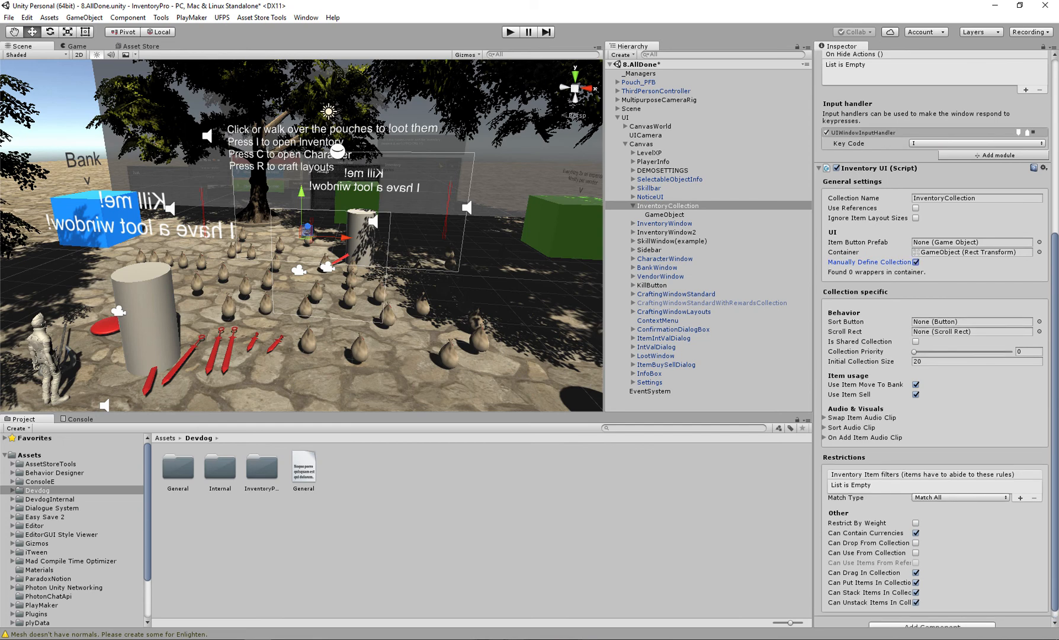
pyautogui.click(664, 214)
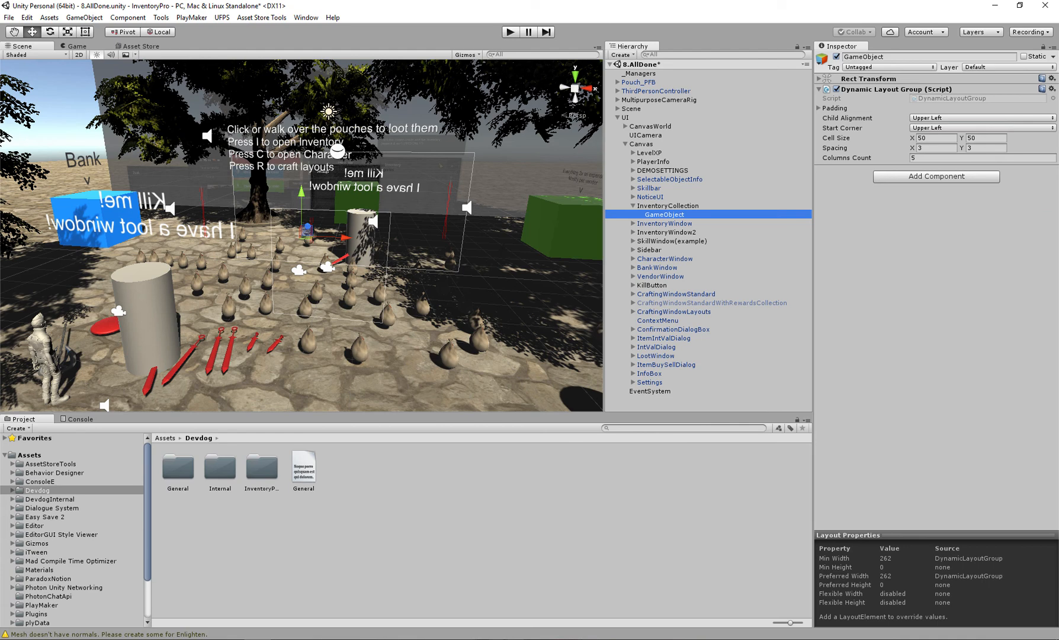
pyautogui.click(668, 206)
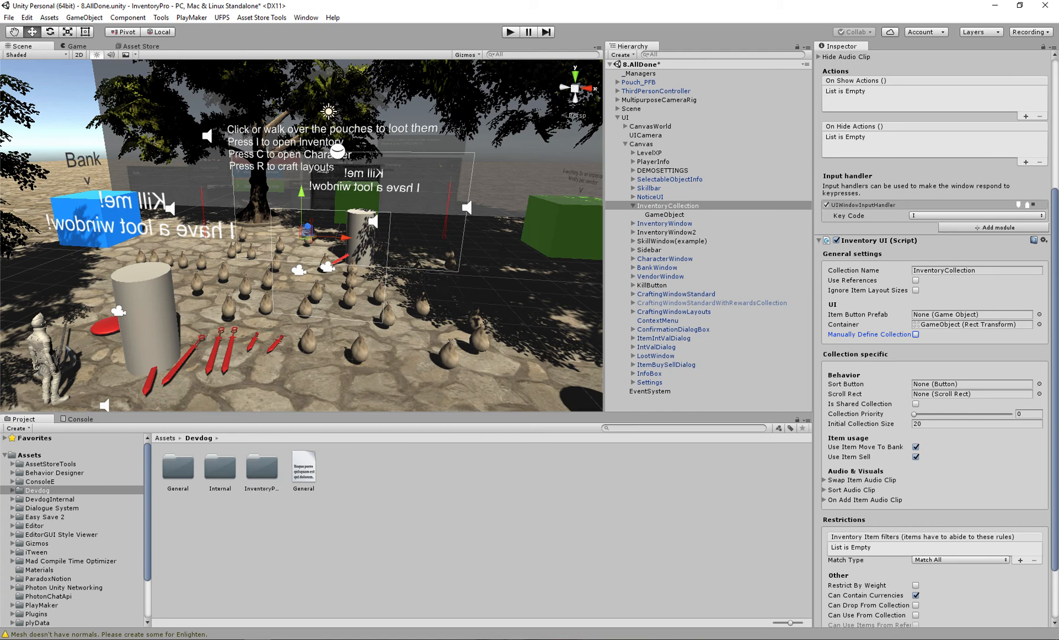
pyautogui.scroll(-3)
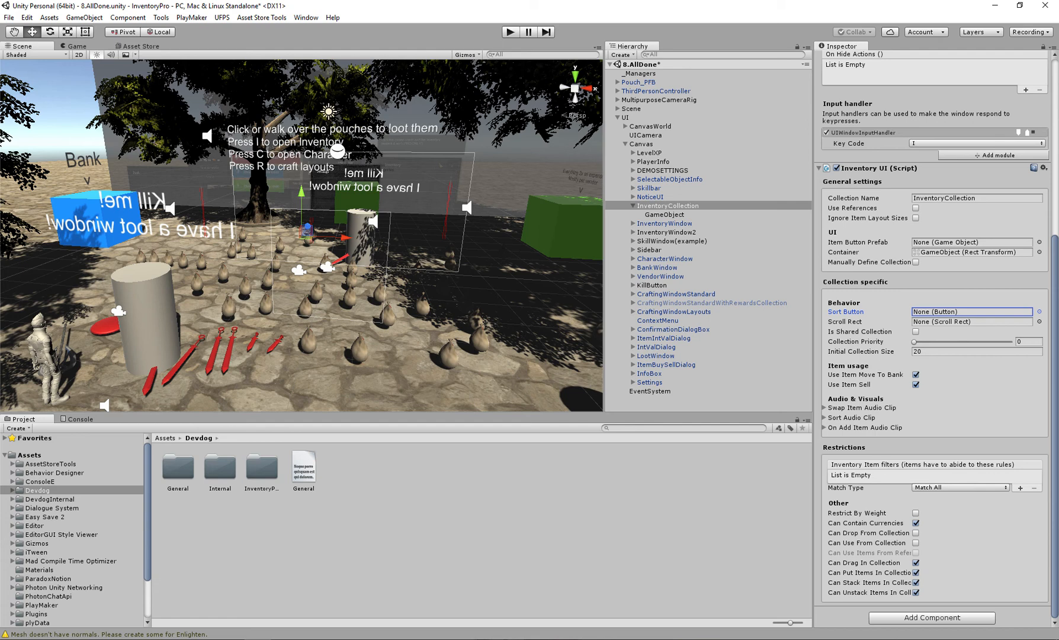
# - Drag the Inventory UI Collection Priority slider to 50
pyautogui.click(972, 321)
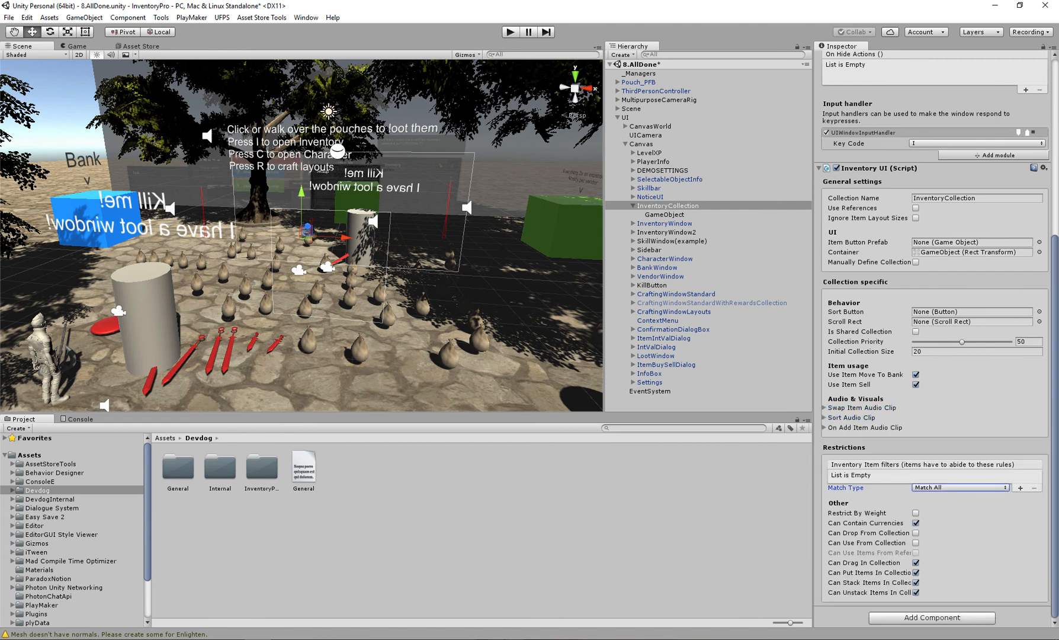
# - Try a Type/Equal item filter and priority 70, then revert to 50 with no filters
pyautogui.click(1024, 487)
pyautogui.write('70')
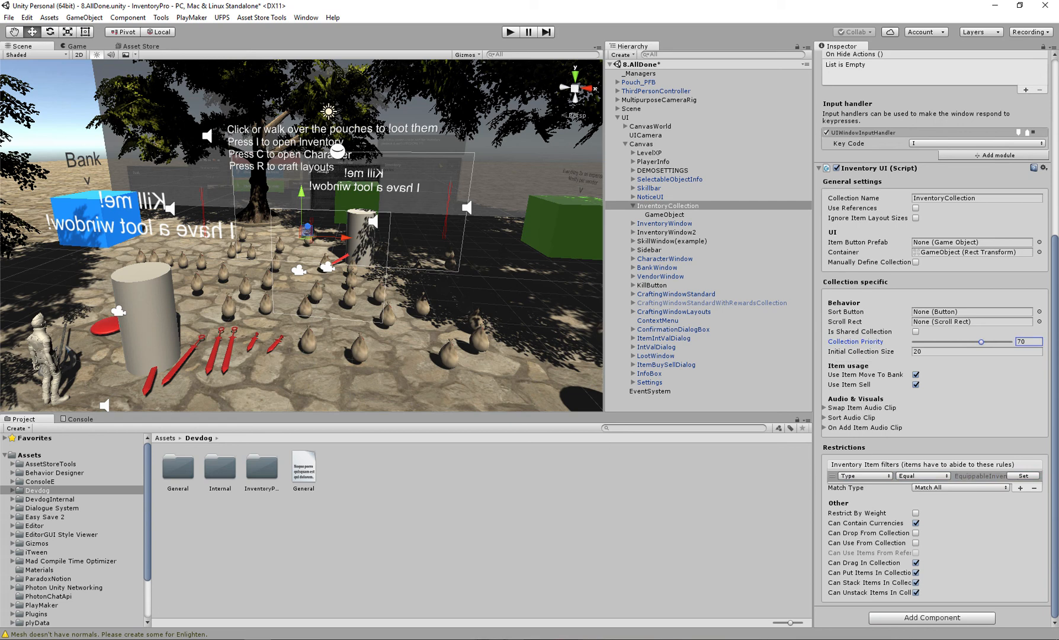
pyautogui.click(1027, 475)
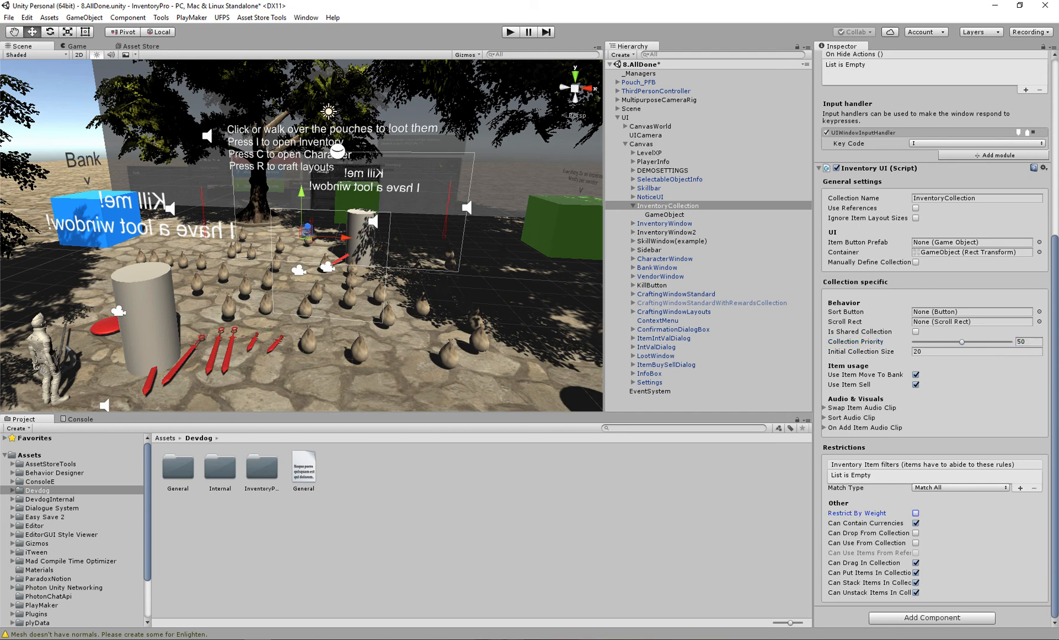
# - Enable Can Use From Collection, leave Restrict By Weight off, and dismiss the Windows notification
pyautogui.click(916, 513)
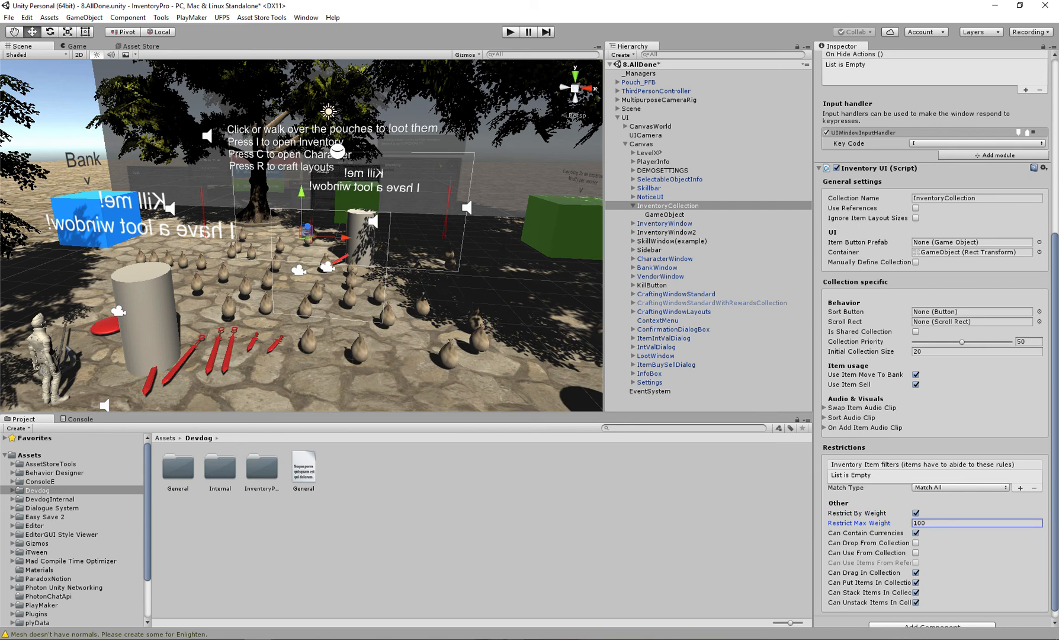
pyautogui.click(915, 513)
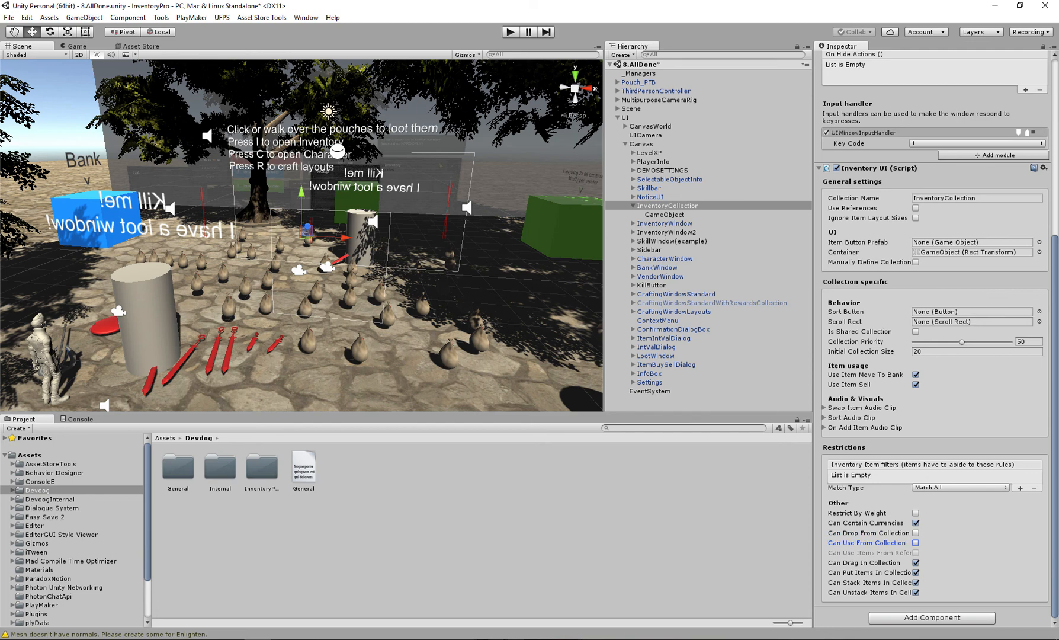
pyautogui.click(916, 552)
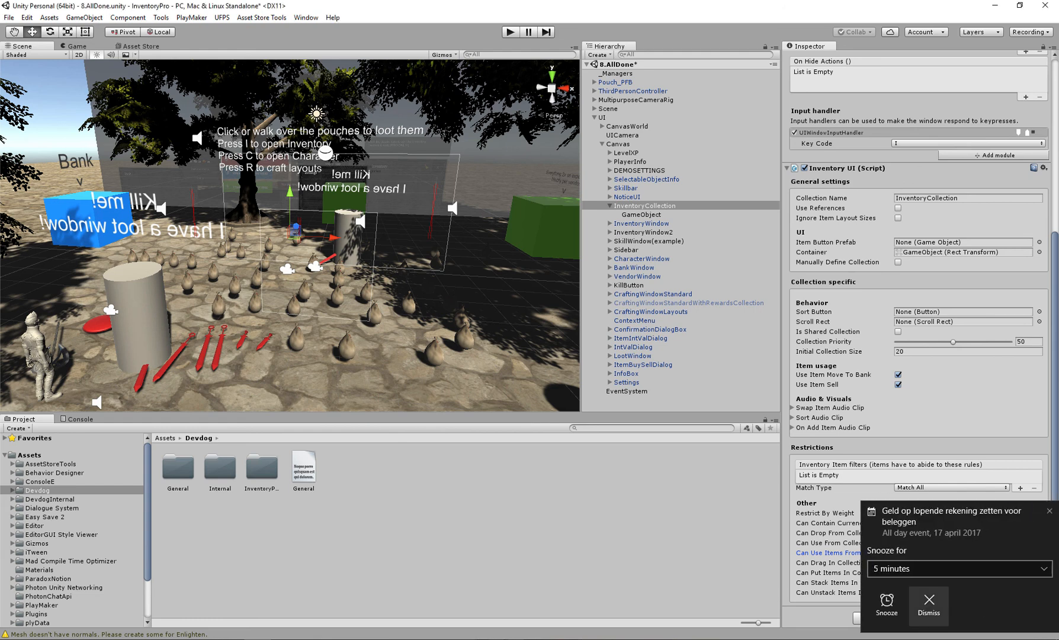
pyautogui.click(928, 603)
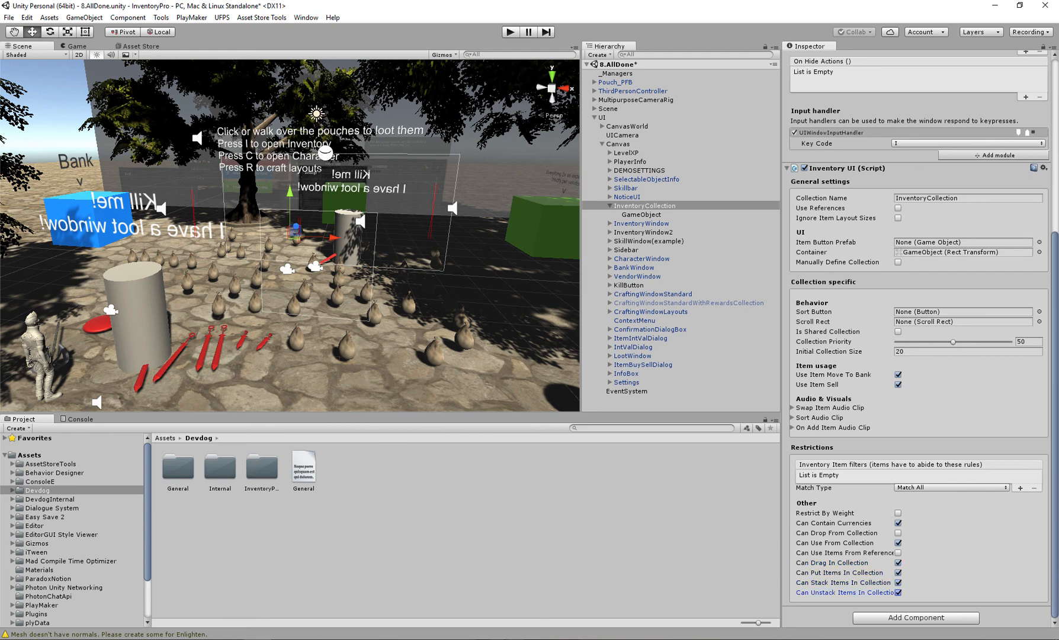
pyautogui.scroll(3)
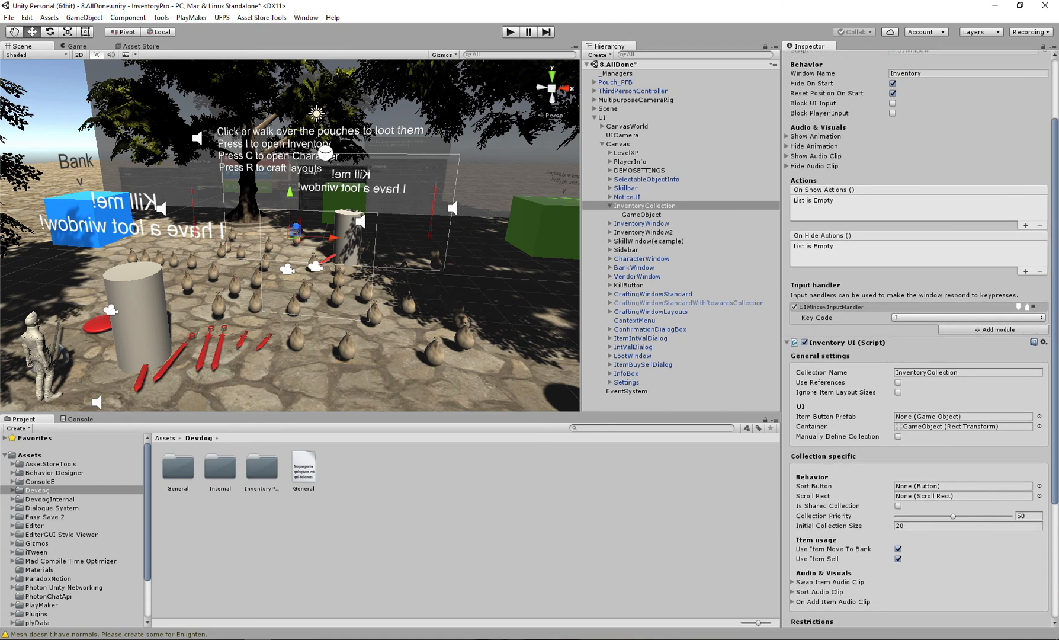
pyautogui.click(962, 426)
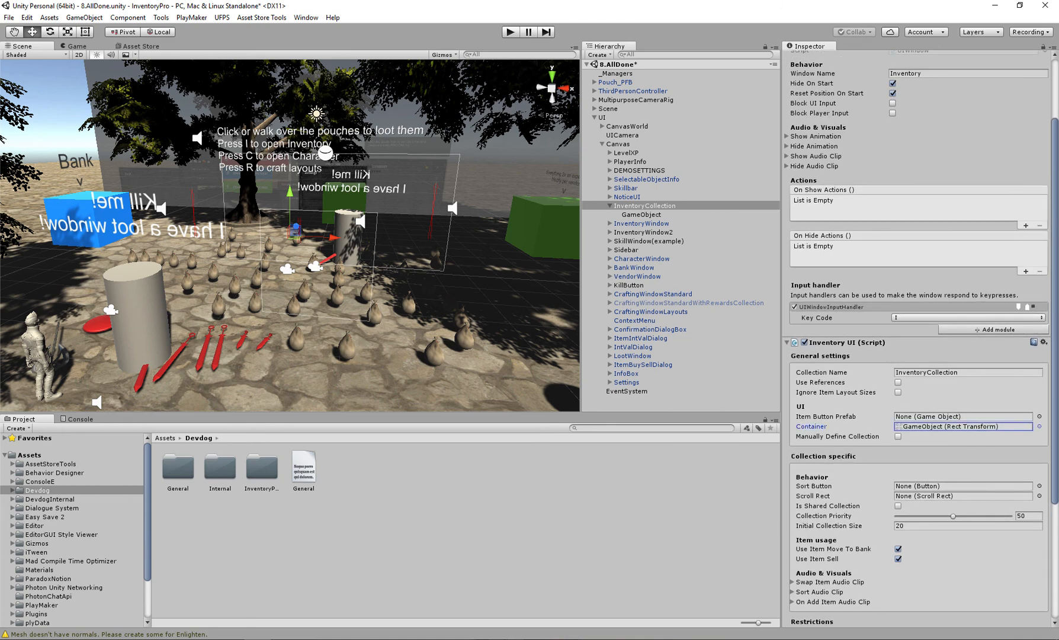
pyautogui.click(640, 214)
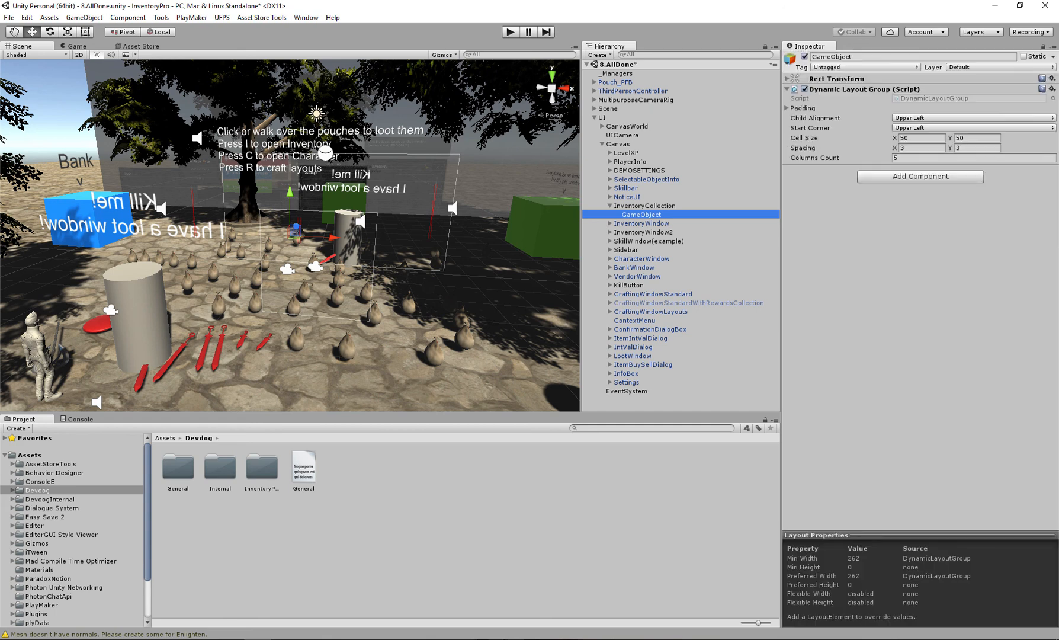
pyautogui.click(593, 206)
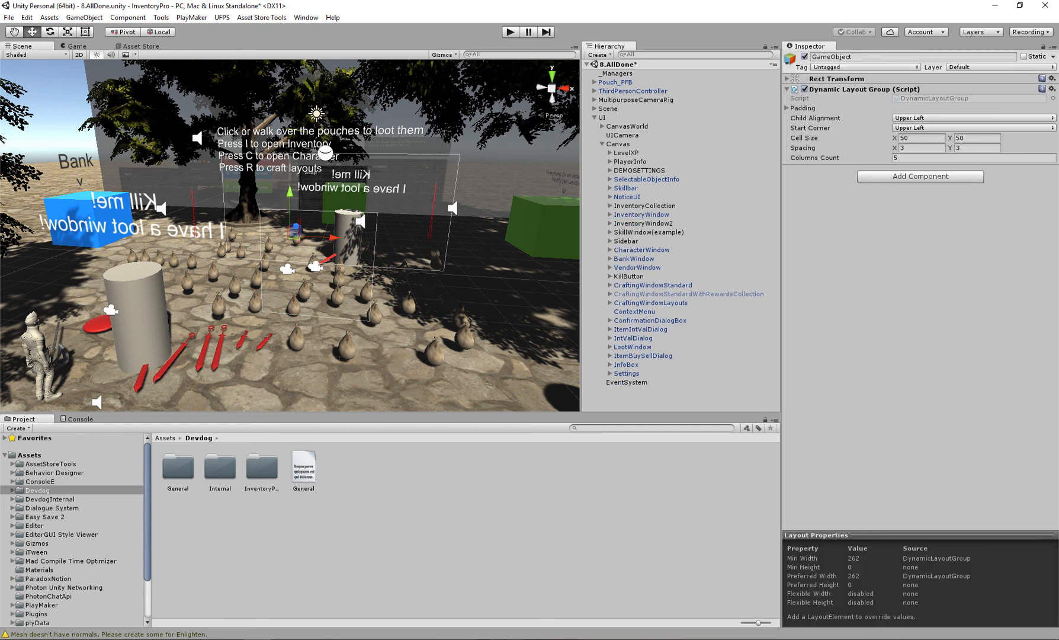
pyautogui.click(643, 222)
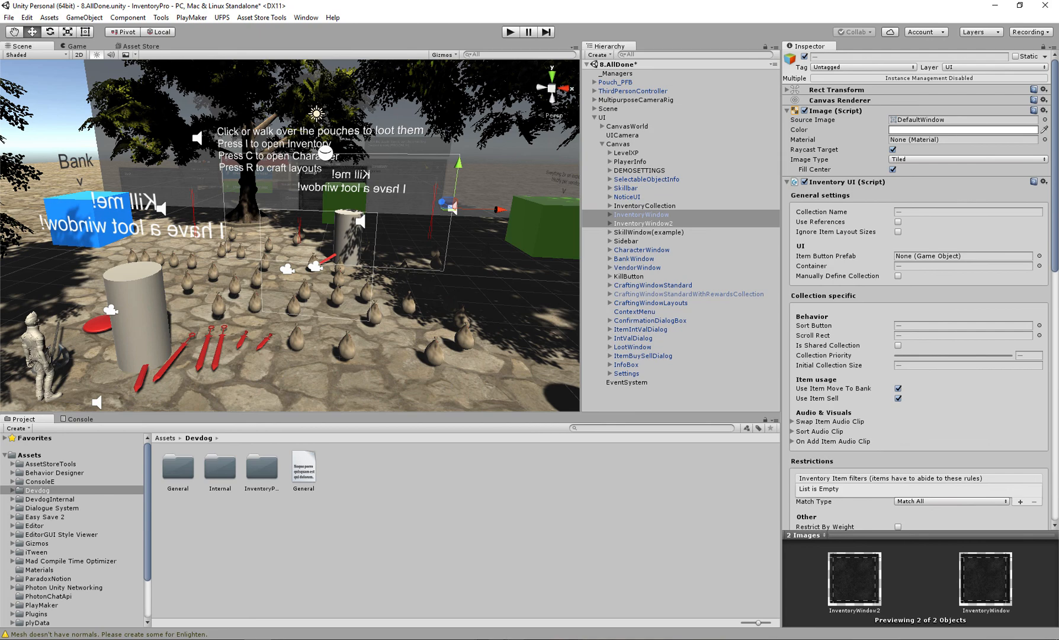
pyautogui.click(644, 206)
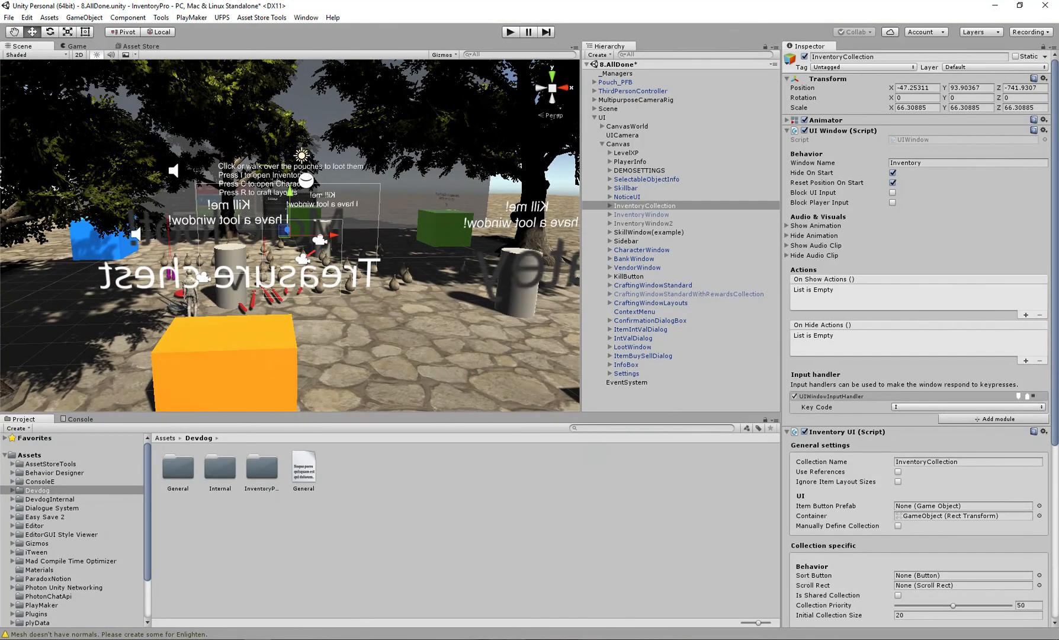
# - Set the InventoryCollection background Image Type to Tiled
pyautogui.scroll(-3)
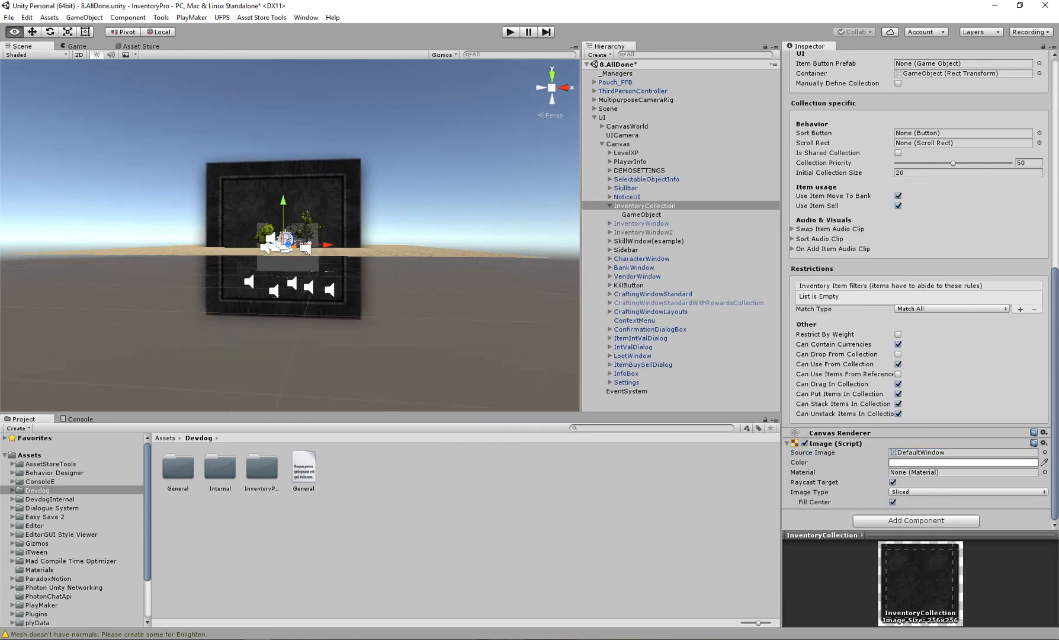
pyautogui.click(966, 491)
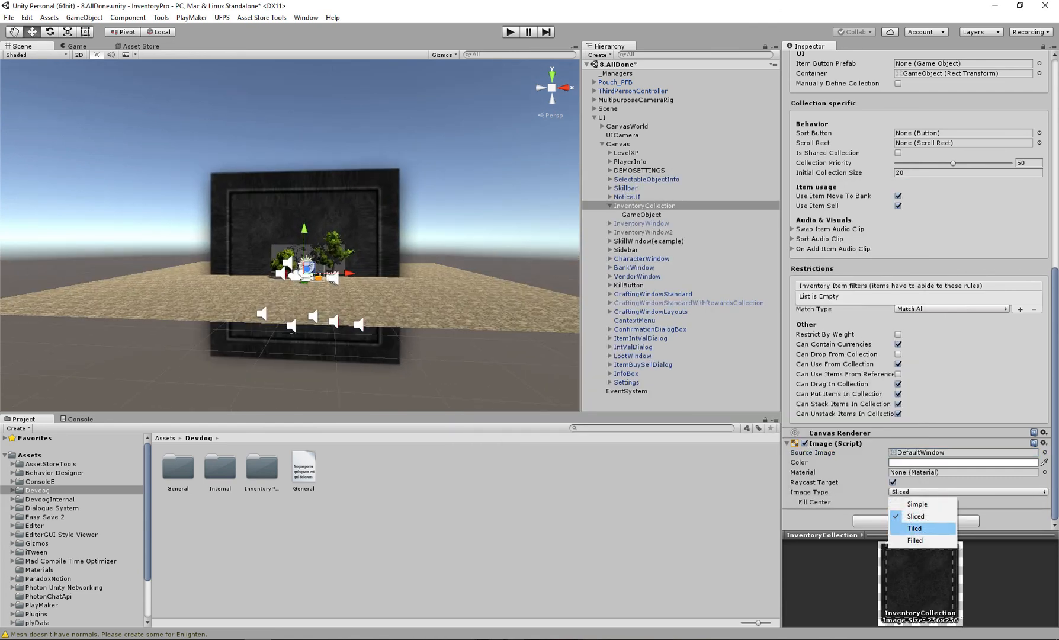
pyautogui.click(914, 527)
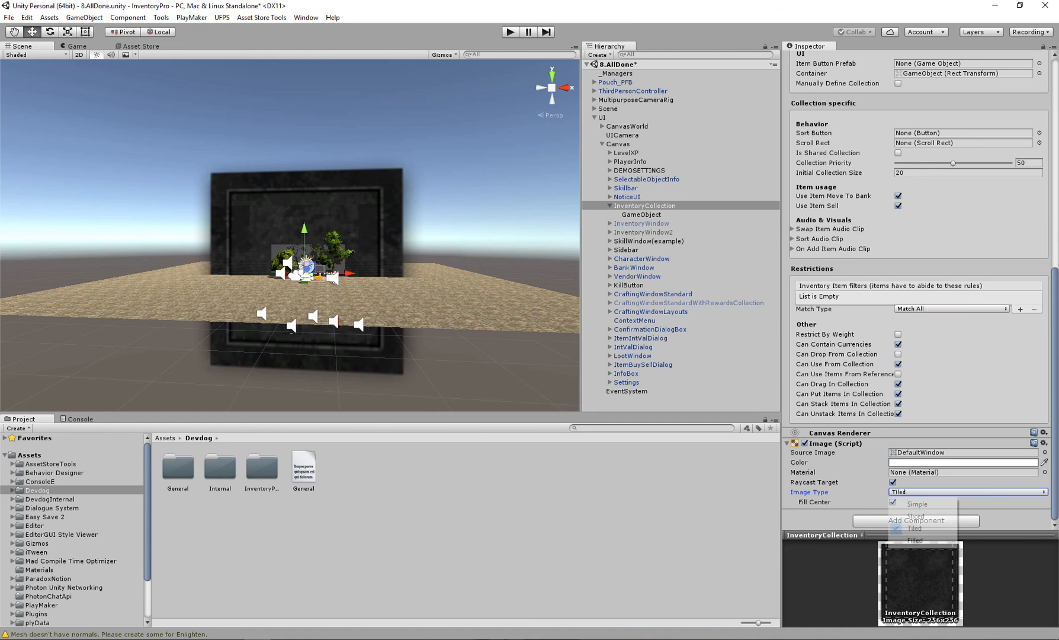
pyautogui.click(914, 539)
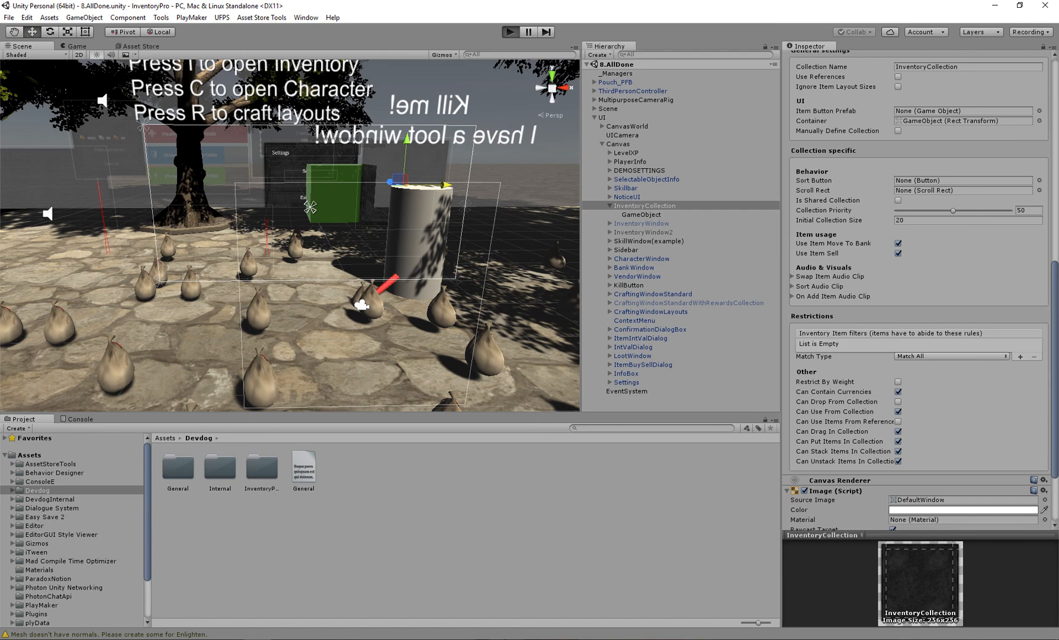
pyautogui.click(509, 31)
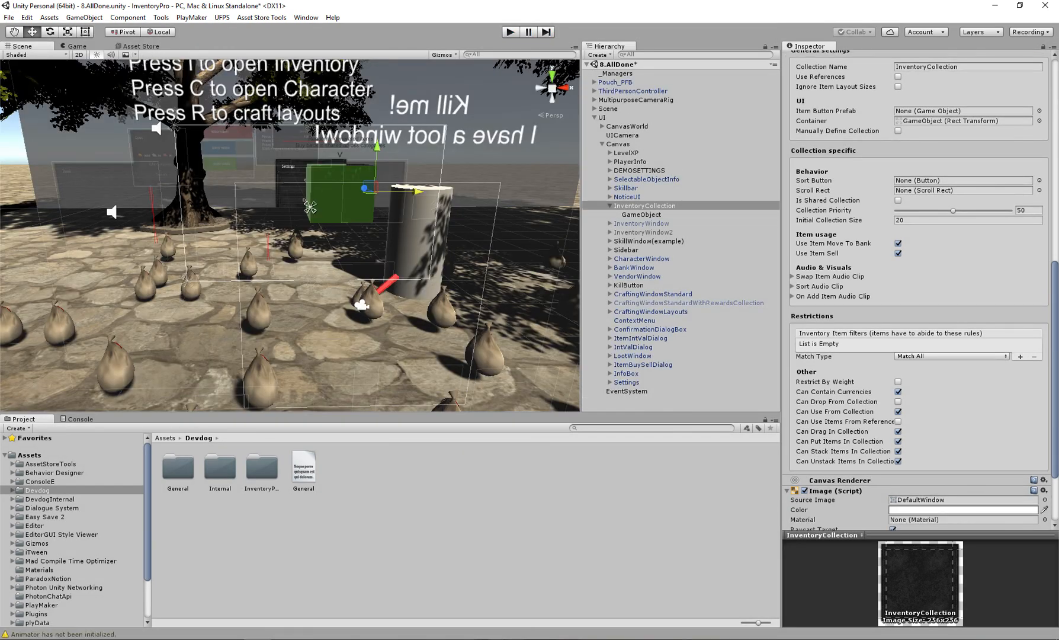
# - On ThirdPersonController, remove InventoryWindow2 and assign InventoryCollection as the only inventory collection
pyautogui.click(632, 90)
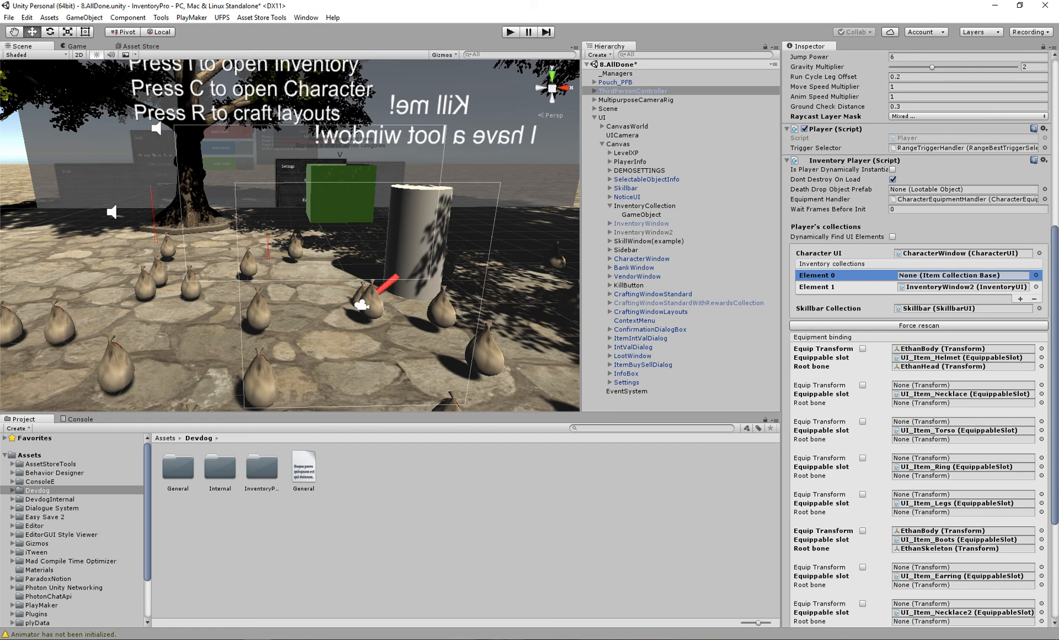
pyautogui.click(1034, 288)
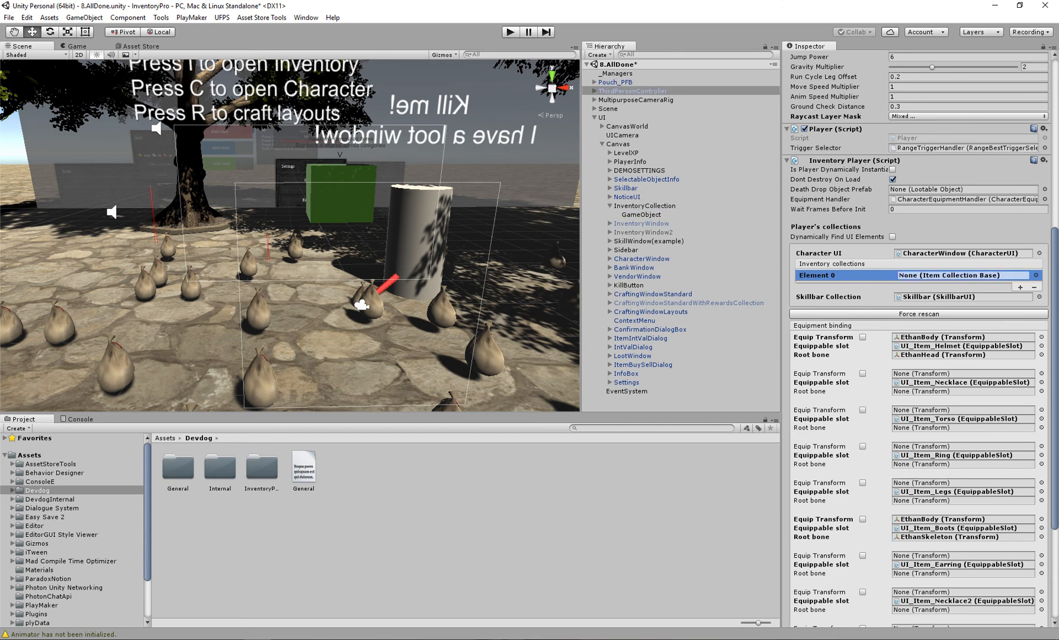
pyautogui.click(962, 275)
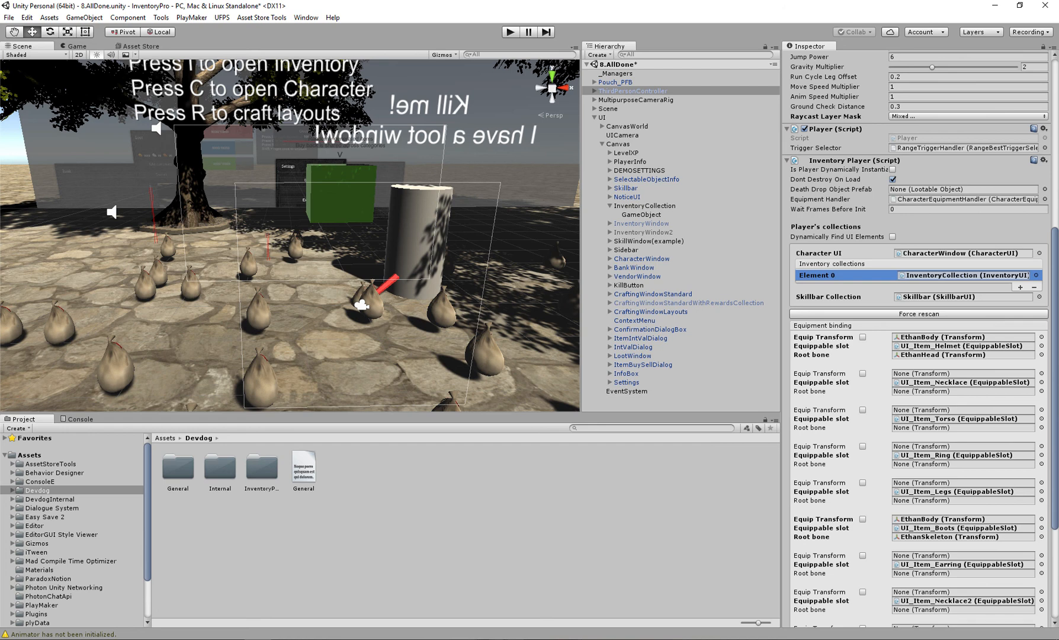
pyautogui.scroll(3)
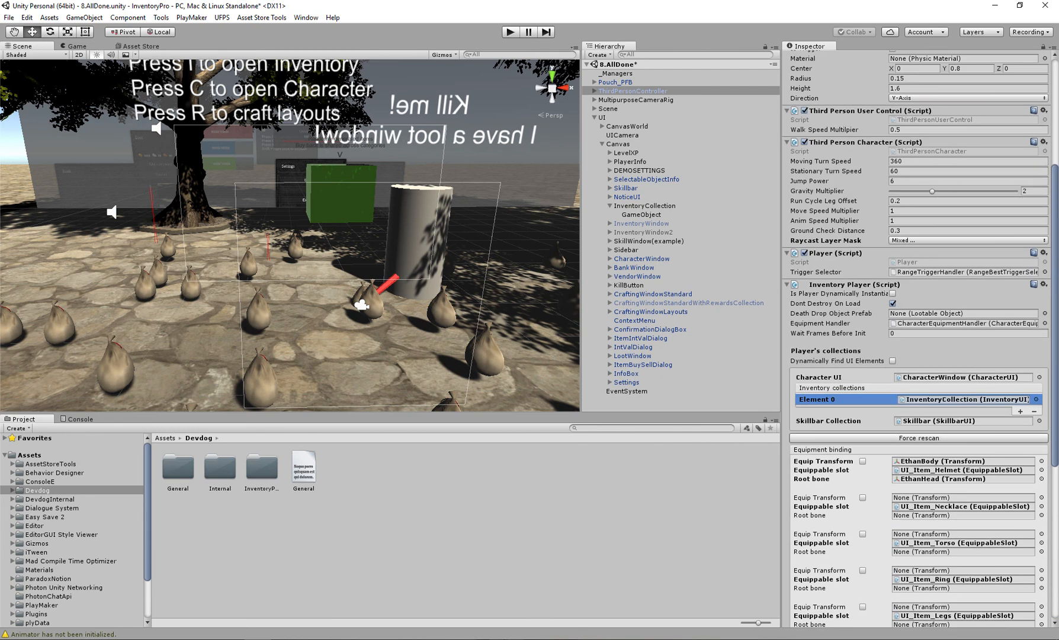
pyautogui.click(641, 215)
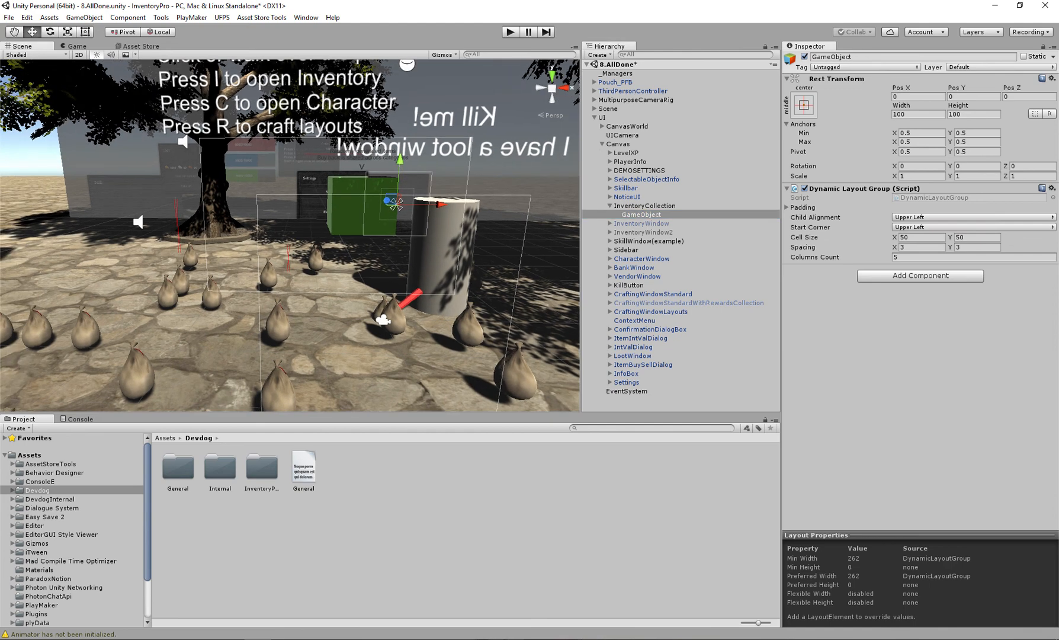
# - Stretch the child to fill its parent and assign it as InventoryCollection's container
pyautogui.click(803, 105)
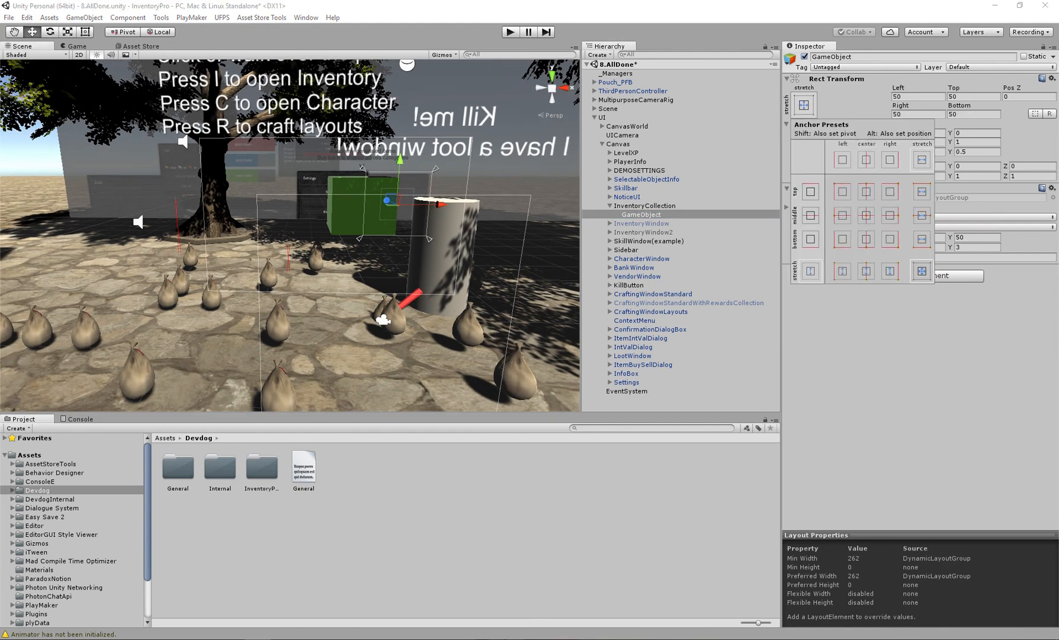
pyautogui.click(916, 96)
pyautogui.write('Container')
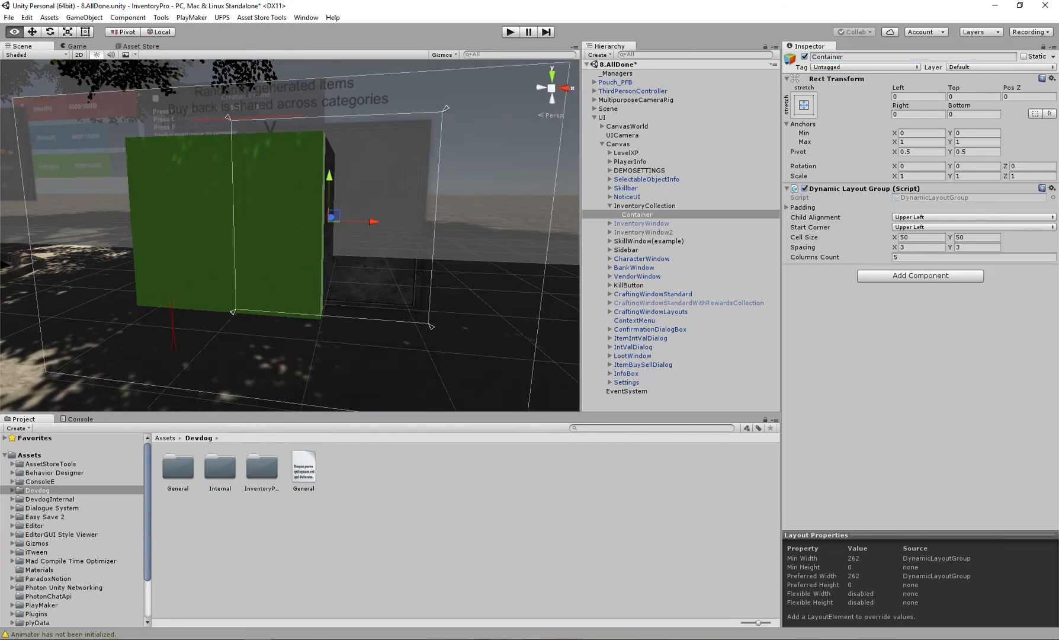
pyautogui.click(641, 205)
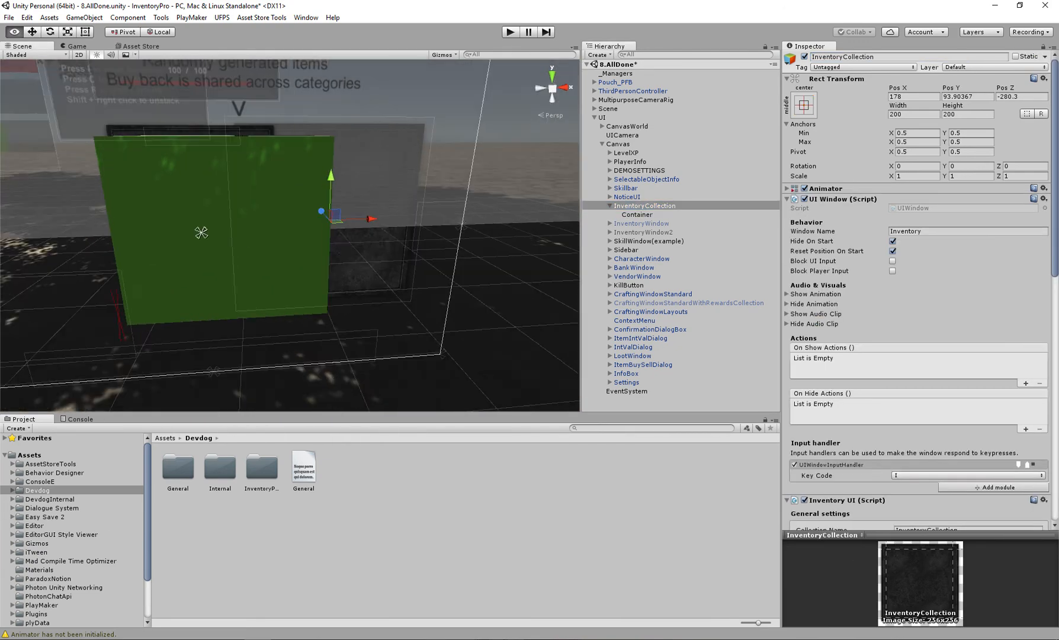
pyautogui.click(635, 214)
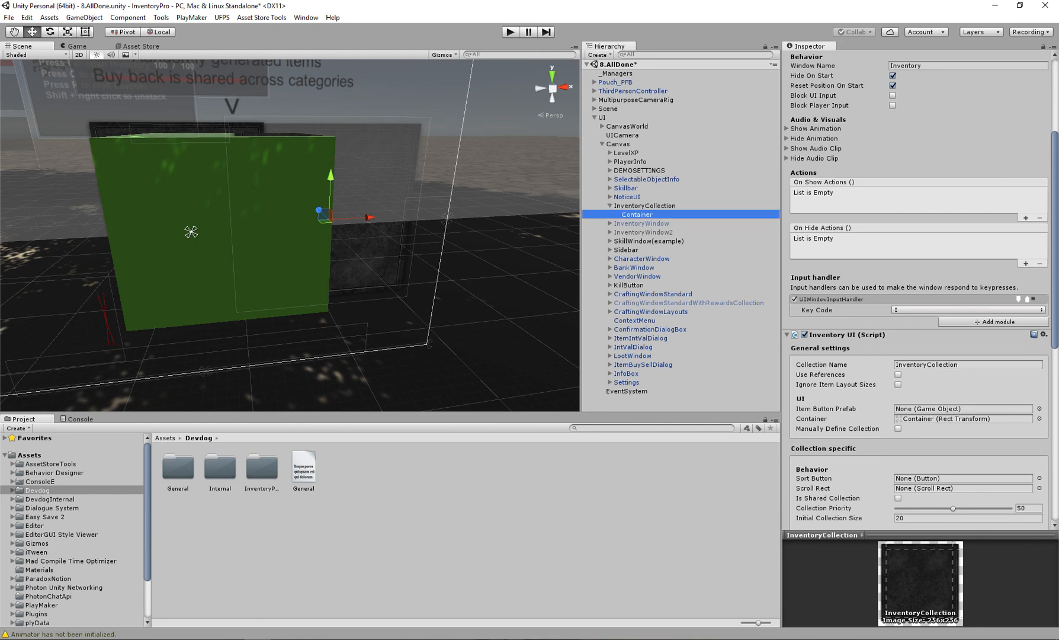
# - Recheck InventoryCollection and the Container's padding settings, leaving them unchanged
pyautogui.click(645, 205)
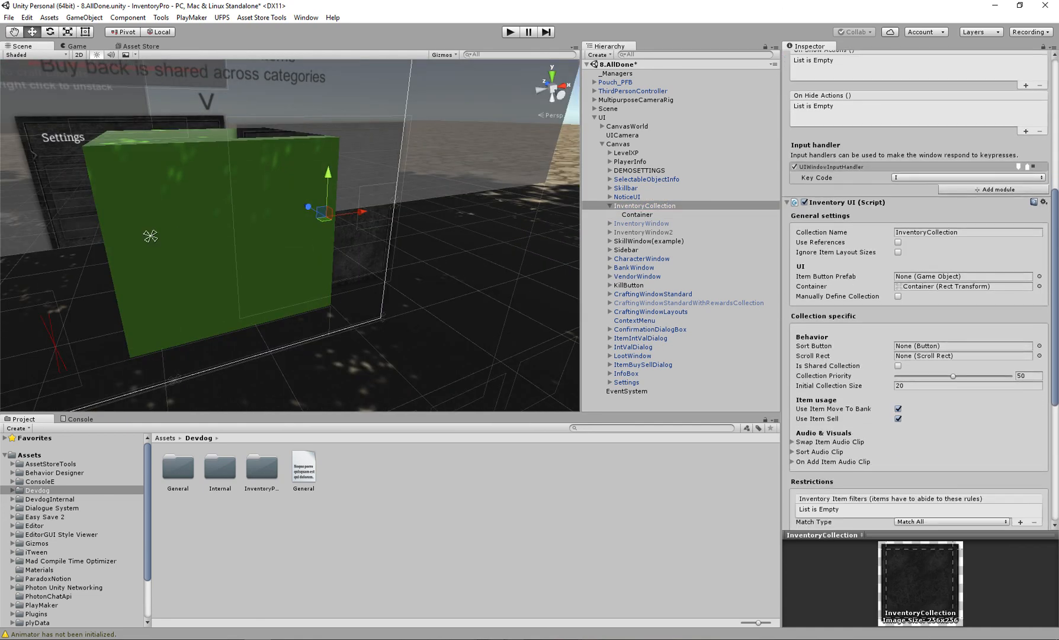
pyautogui.scroll(-3)
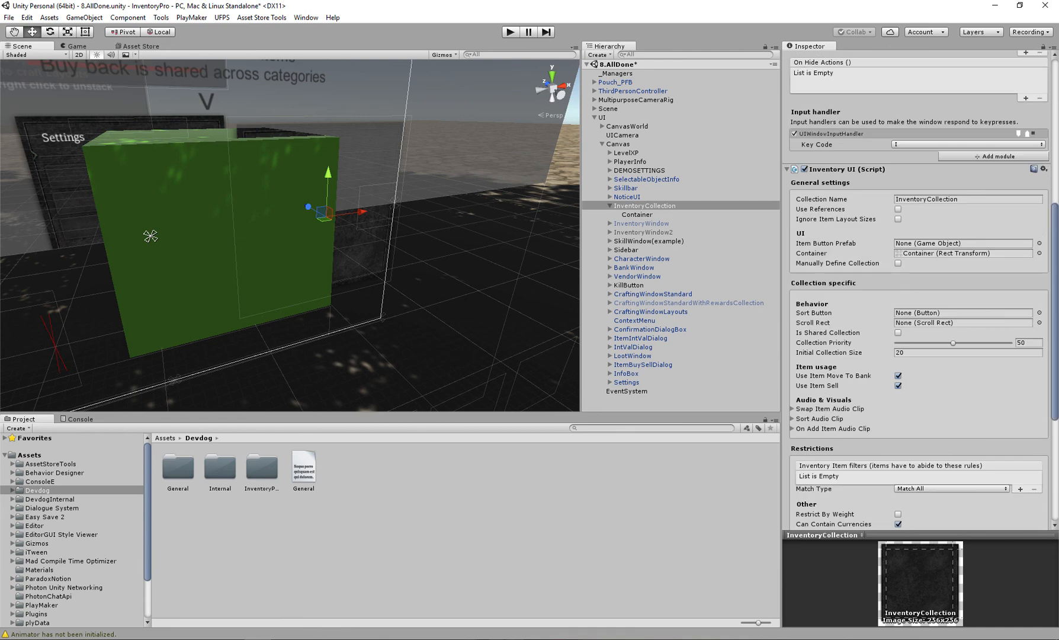
pyautogui.click(636, 214)
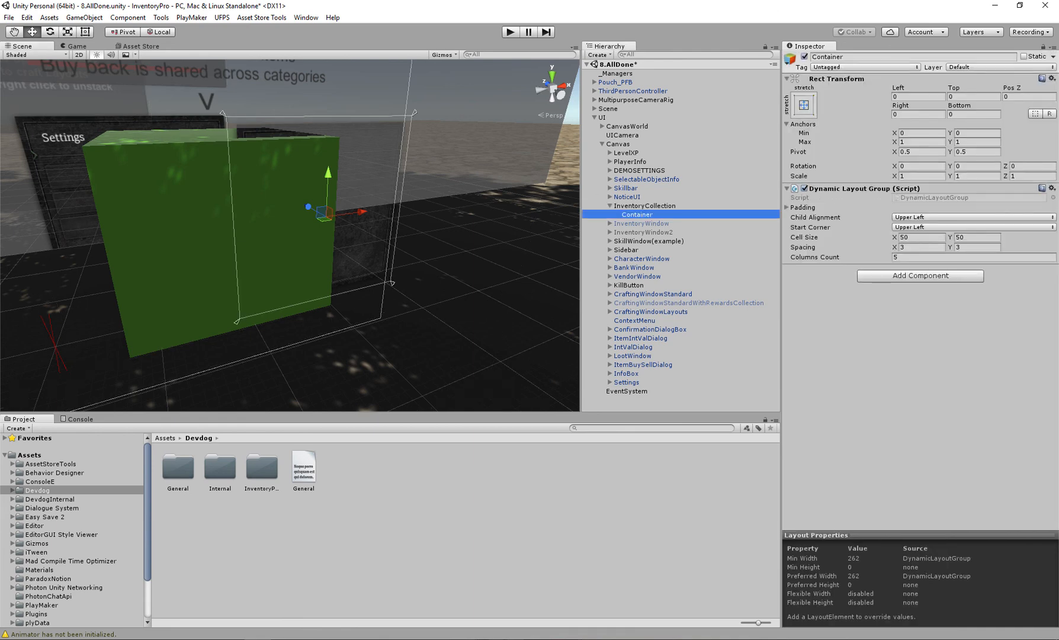
pyautogui.click(789, 207)
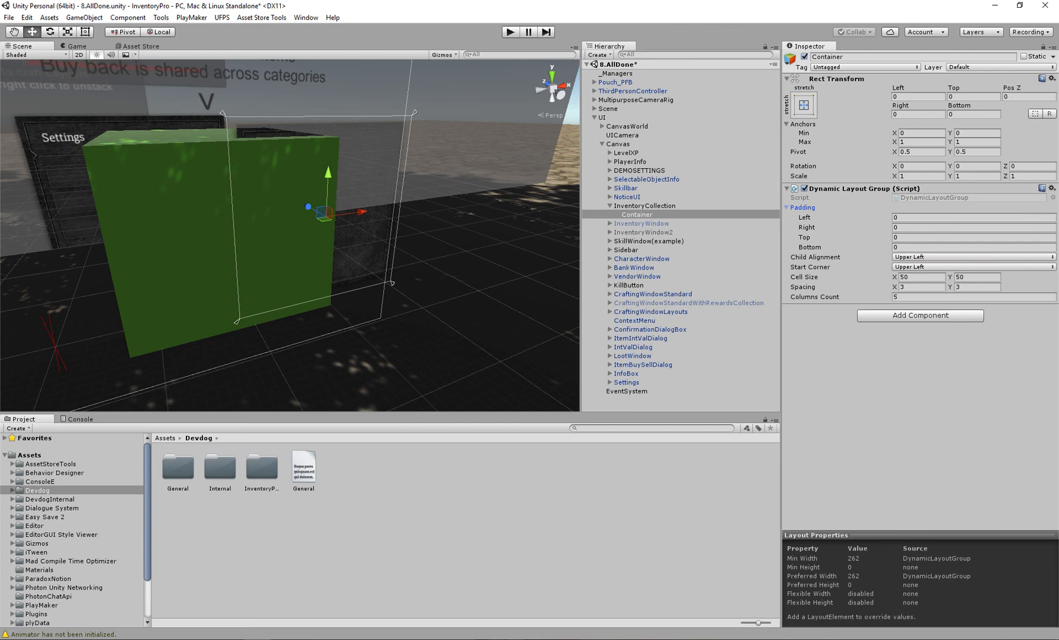
pyautogui.click(790, 206)
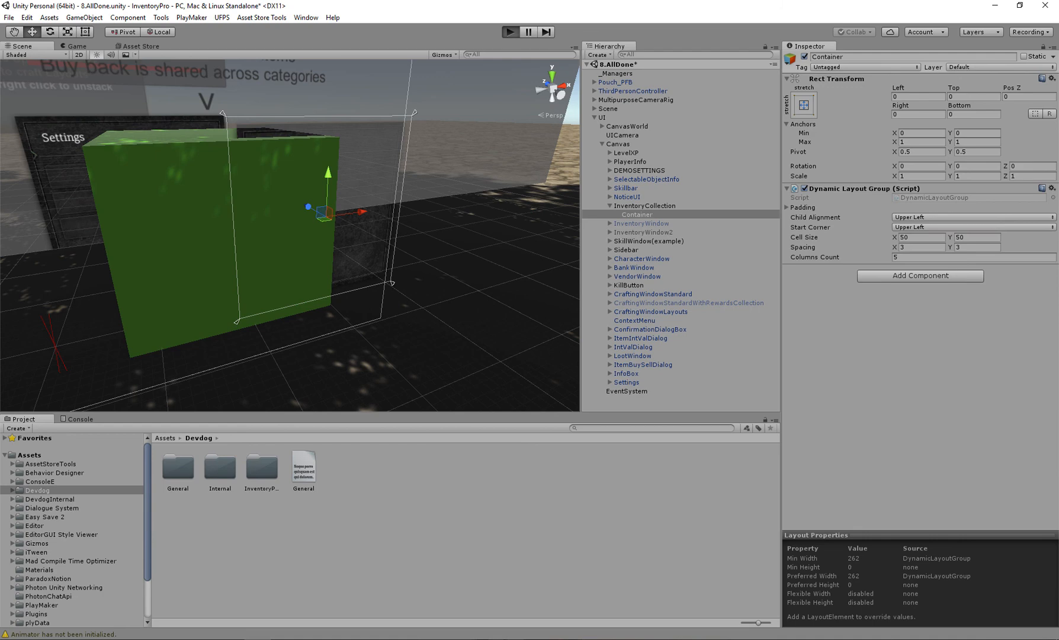
# - Set InventoryCollection Pos Z to 0, give Container 40×40 cells with 0 spacing, and test in Play
pyautogui.click(510, 32)
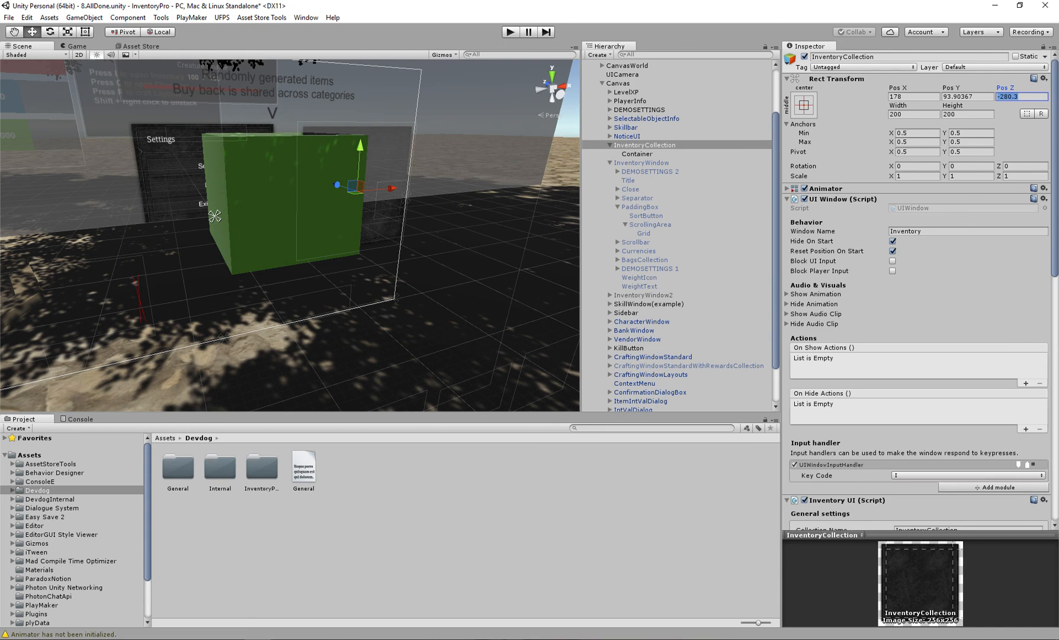
pyautogui.write('0')
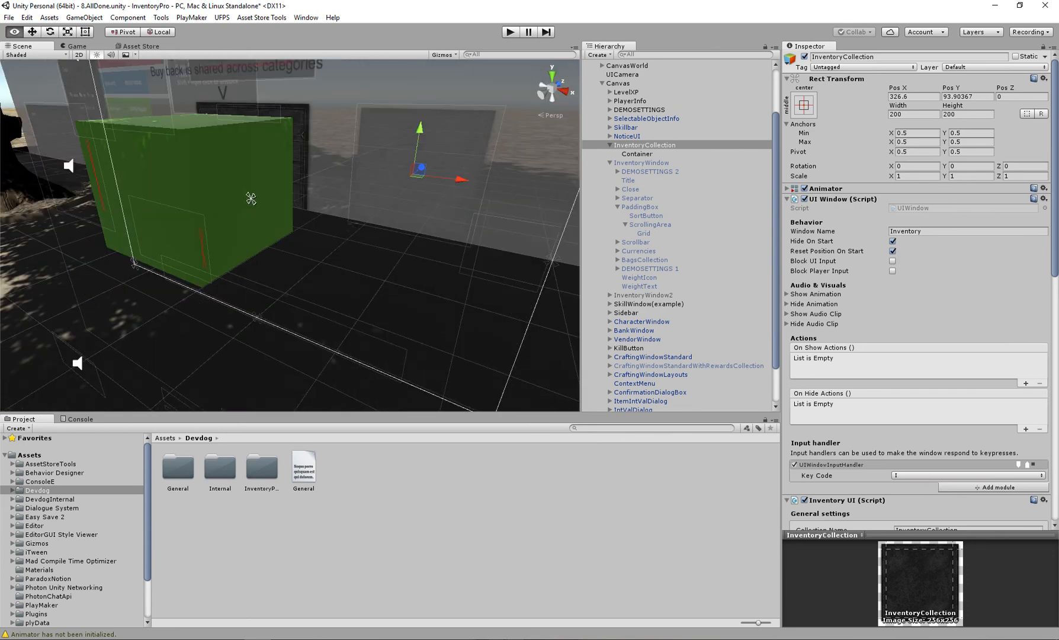
pyautogui.click(637, 154)
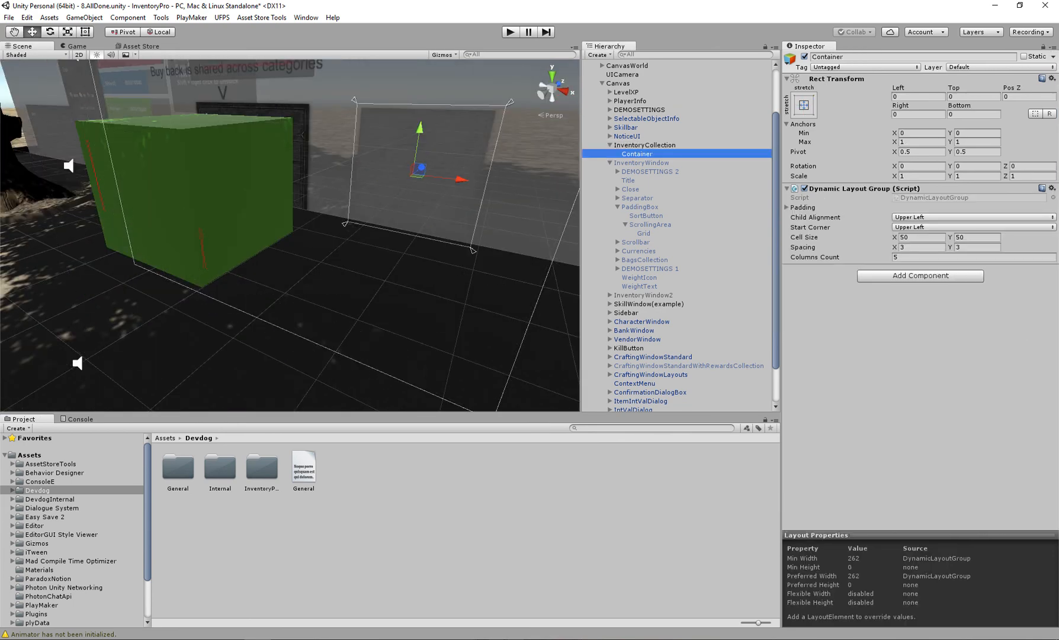
pyautogui.click(645, 144)
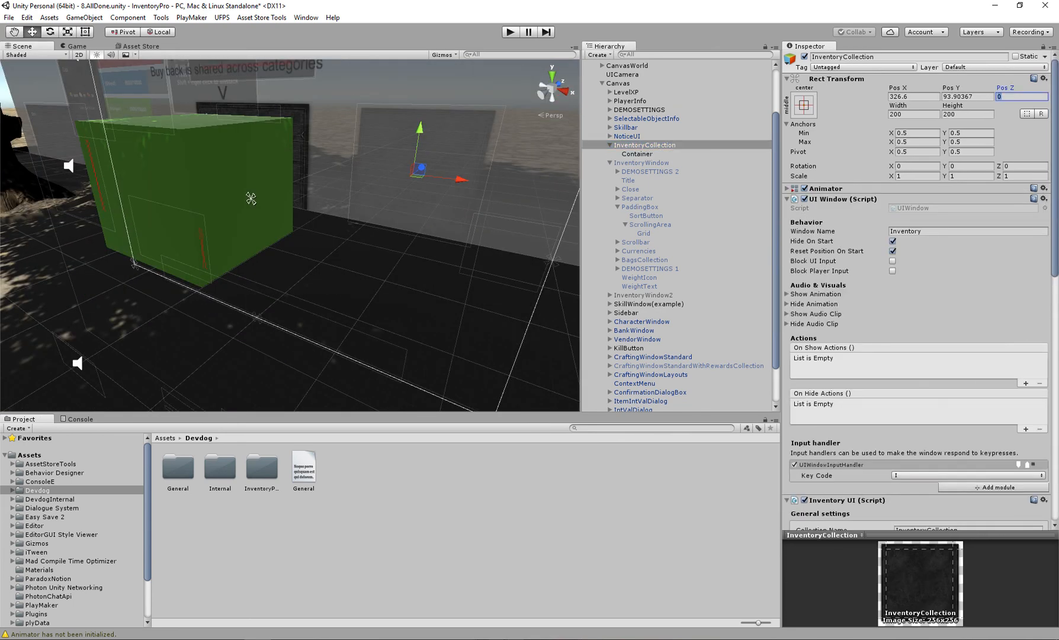
pyautogui.click(636, 153)
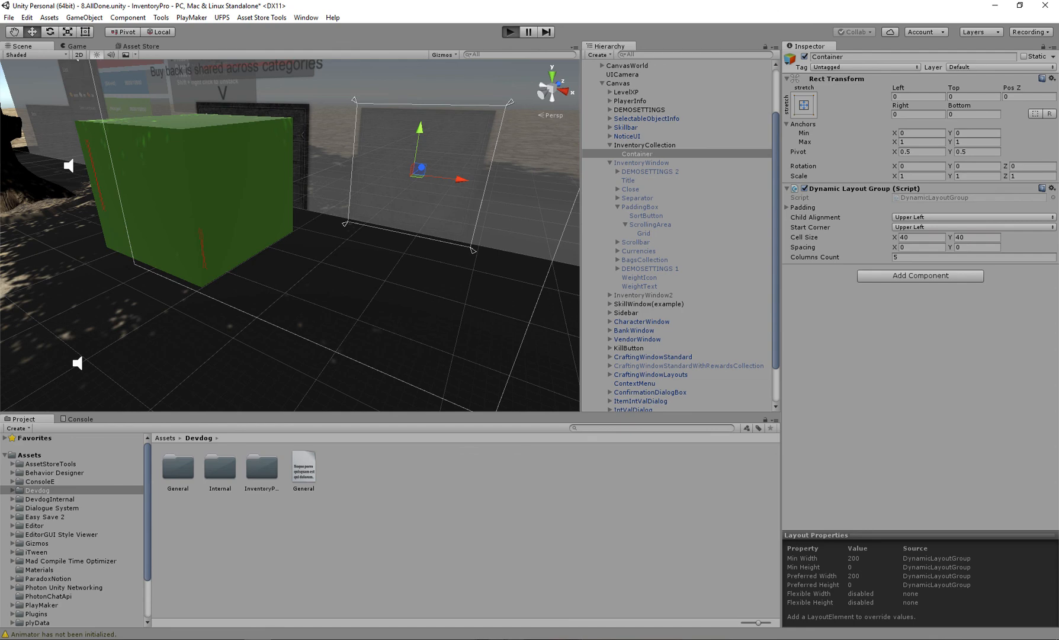
pyautogui.click(508, 32)
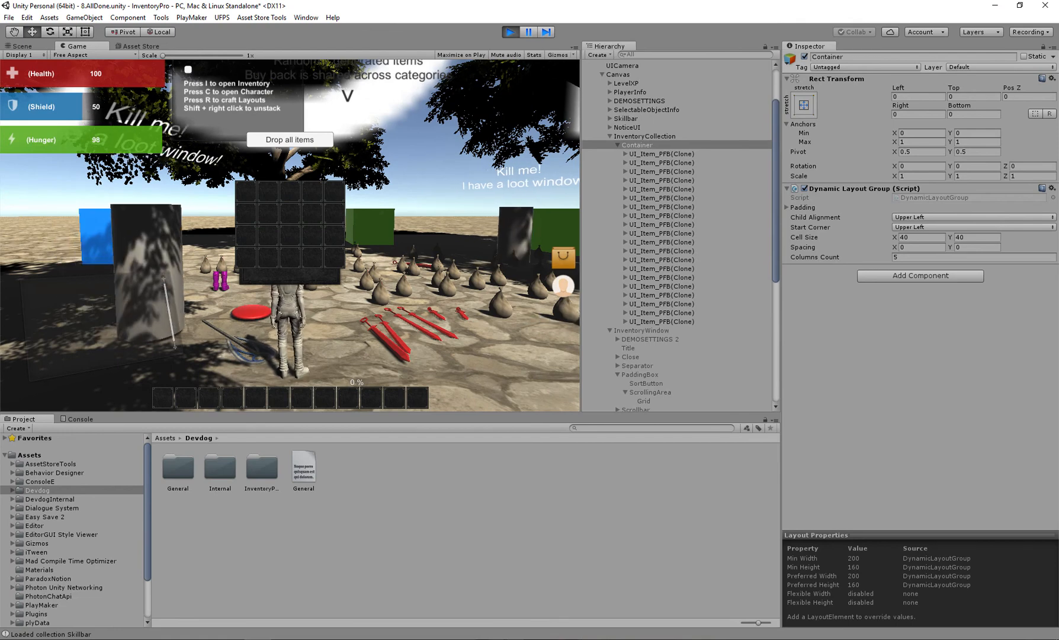
# - Stop the test, set window width 250 and Container insets of 10, then replay
pyautogui.click(643, 135)
pyautogui.write('25')
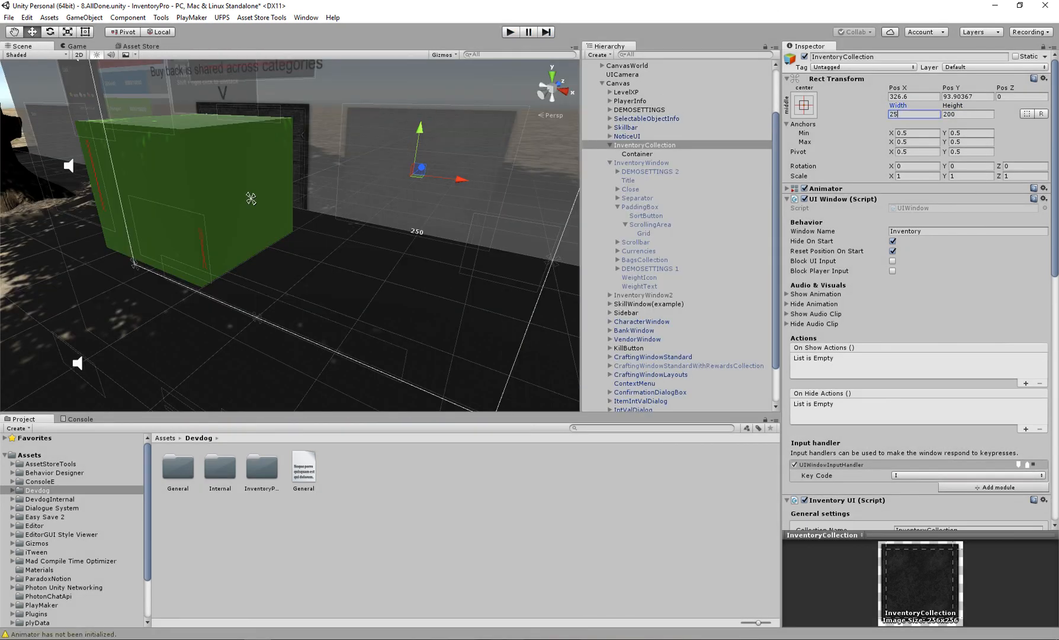
pyautogui.click(635, 154)
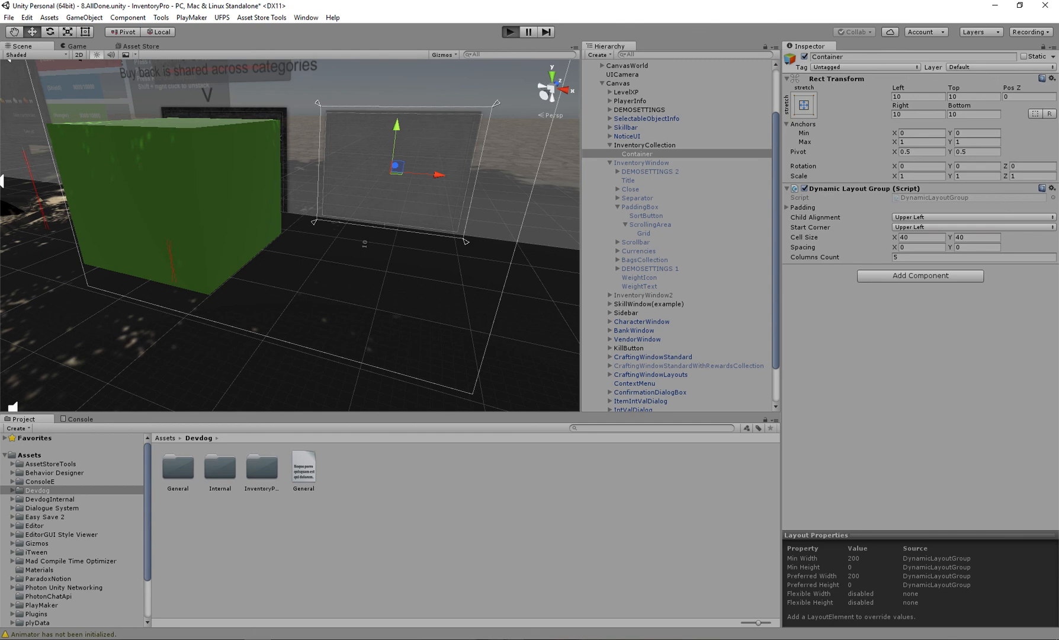
pyautogui.click(509, 32)
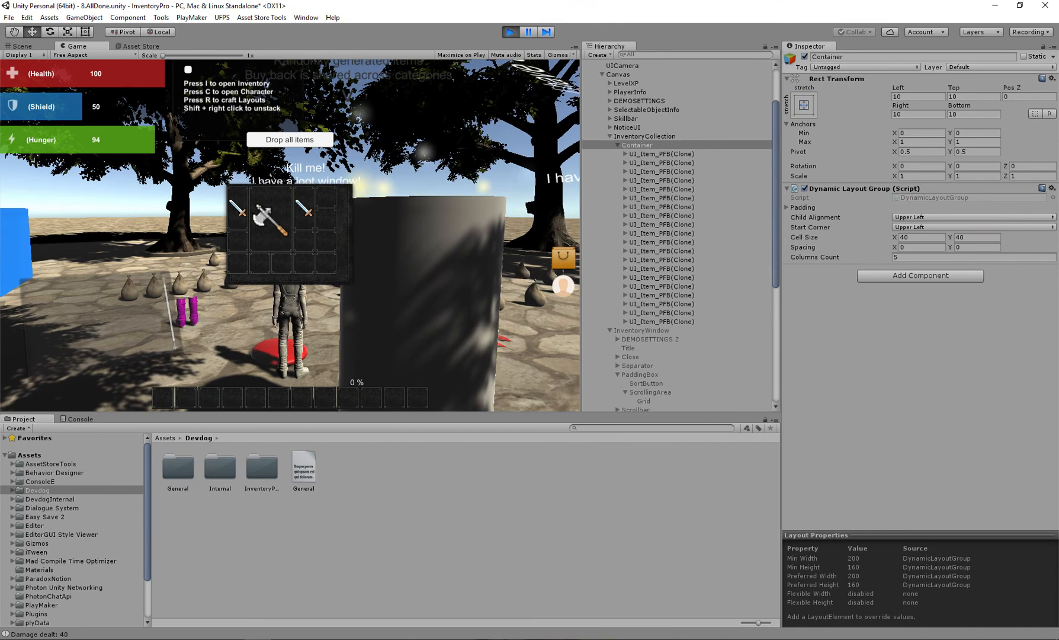
# - Select InventoryCollection during play to confirm its window is visible with weapons in slots
pyautogui.click(645, 135)
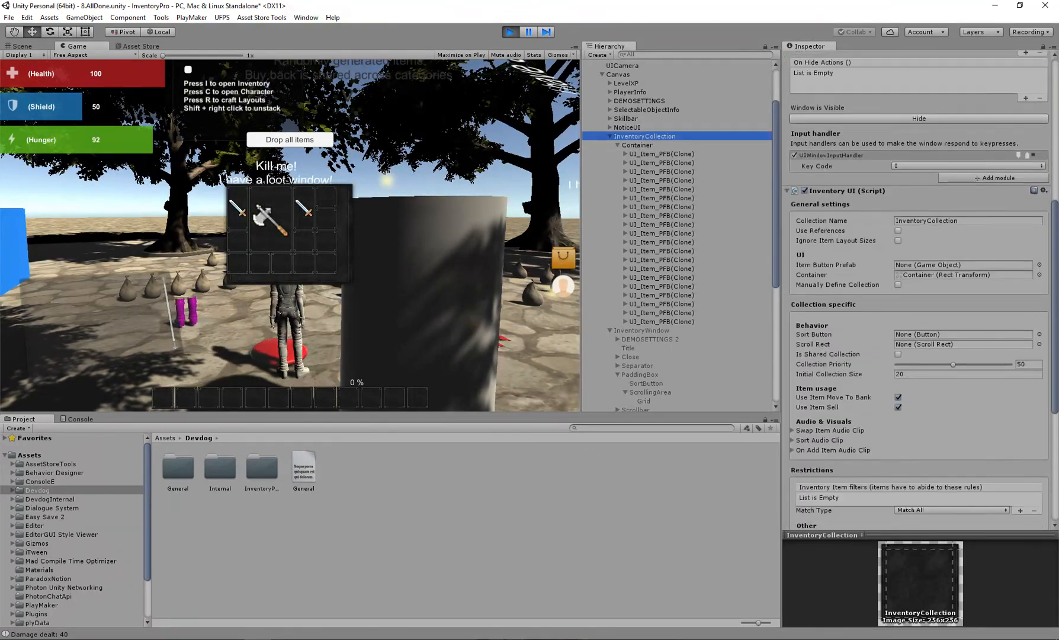